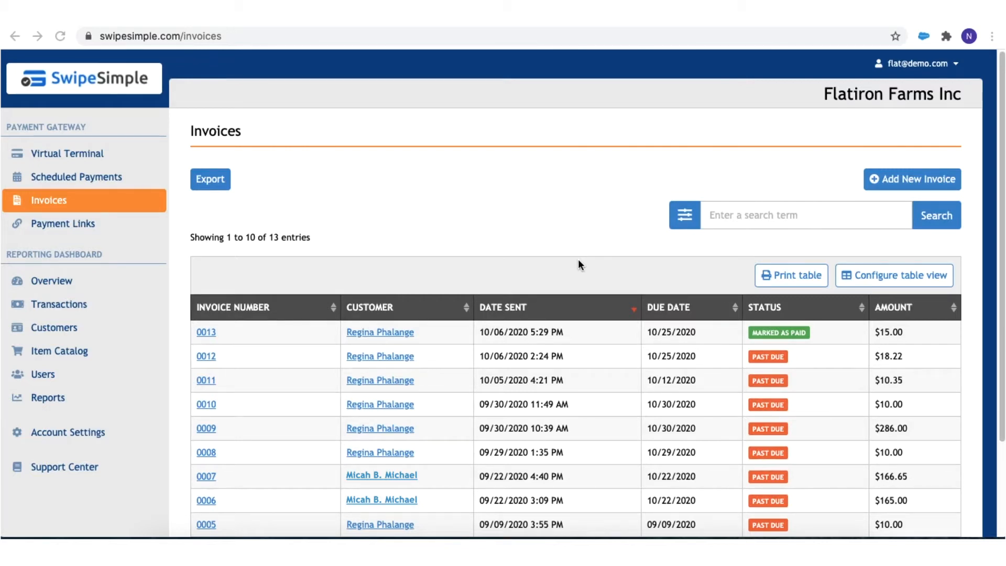
{"action": "mouse_move", "coordinate": [37, 200]}
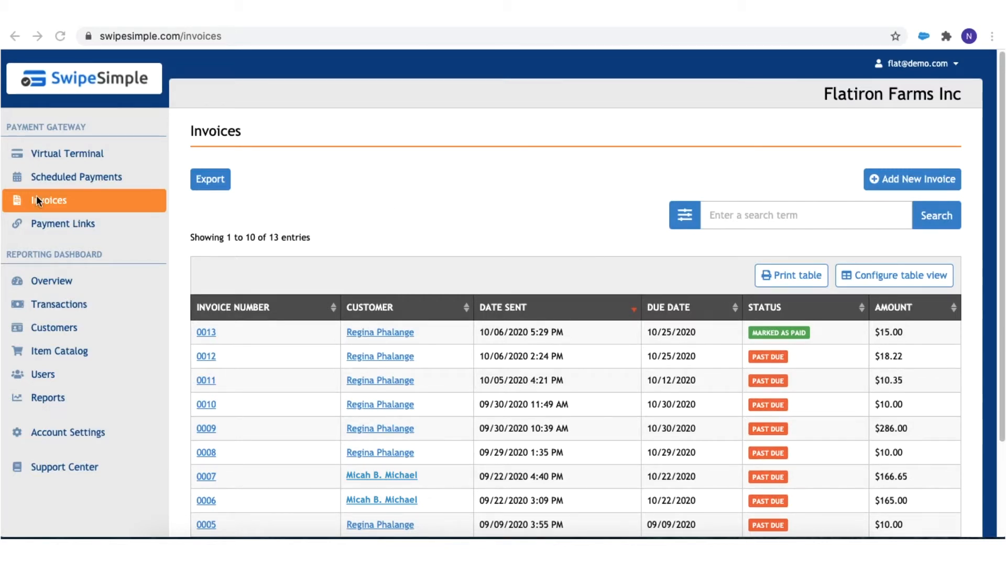
{"action": "mouse_move", "coordinate": [153, 177]}
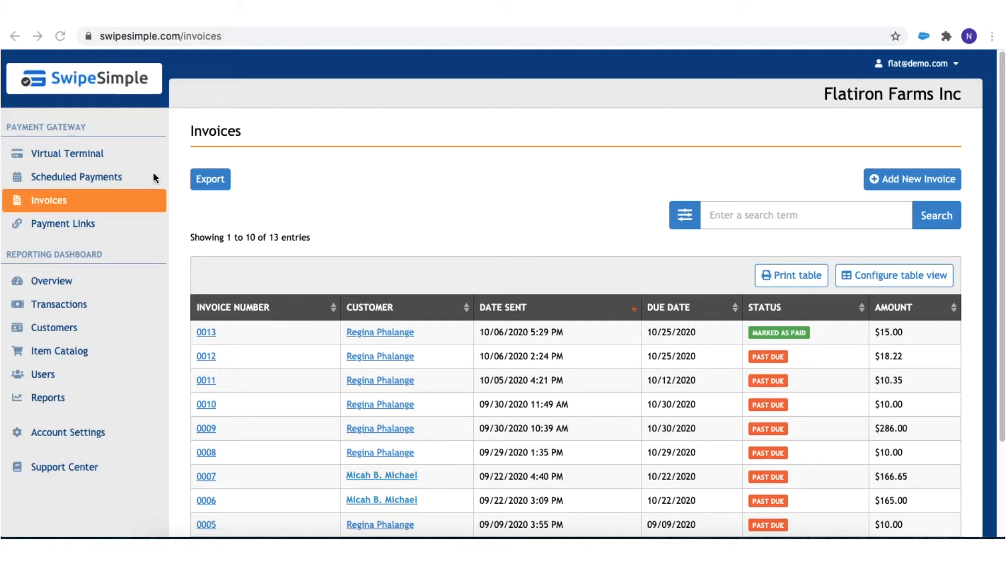
Start new invoice 0014 for Regina Phalange, with her email filled in automatically
{"action": "scroll", "scroll_direction": "down", "scroll_amount": 3}
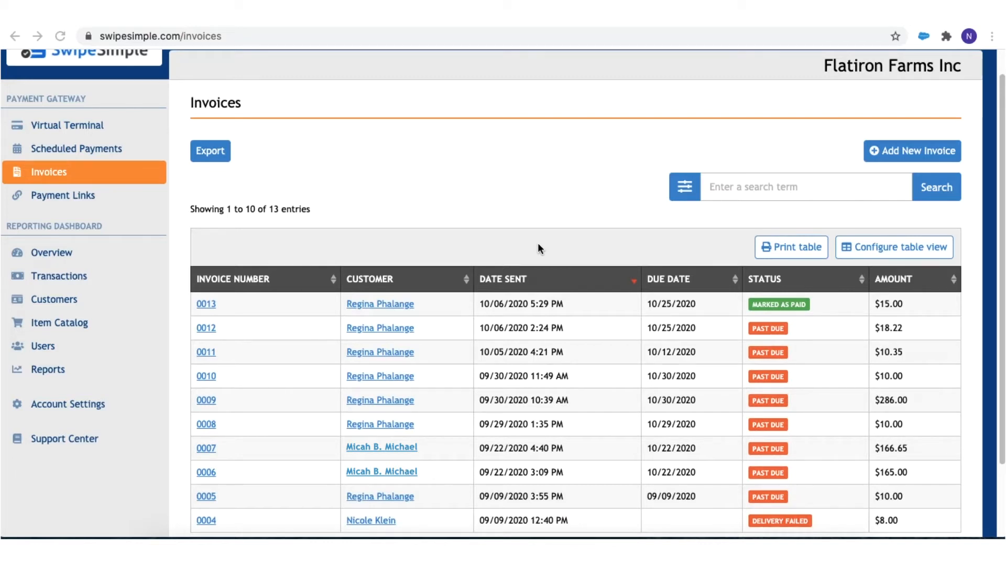
{"action": "mouse_move", "coordinate": [416, 317]}
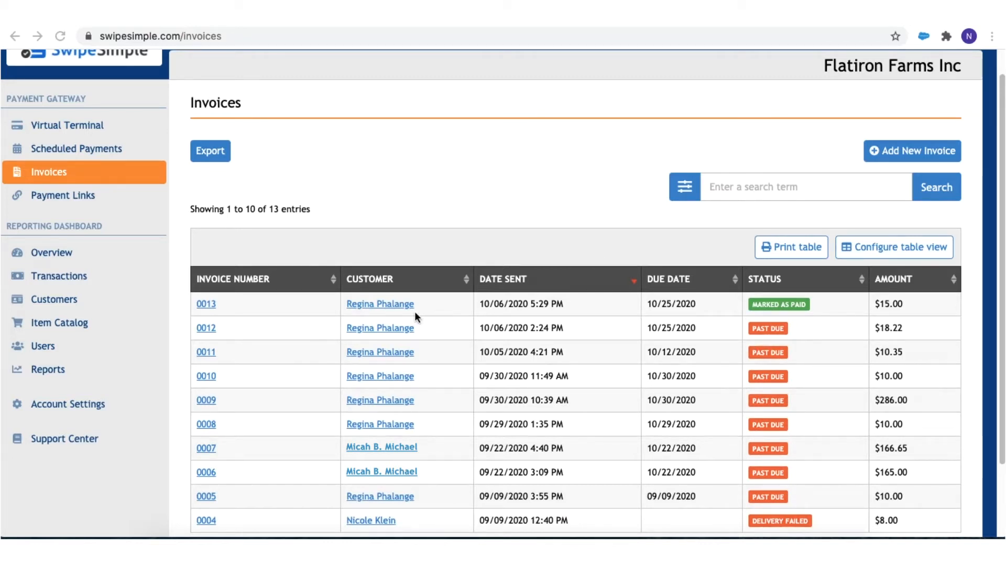
{"action": "mouse_move", "coordinate": [974, 346]}
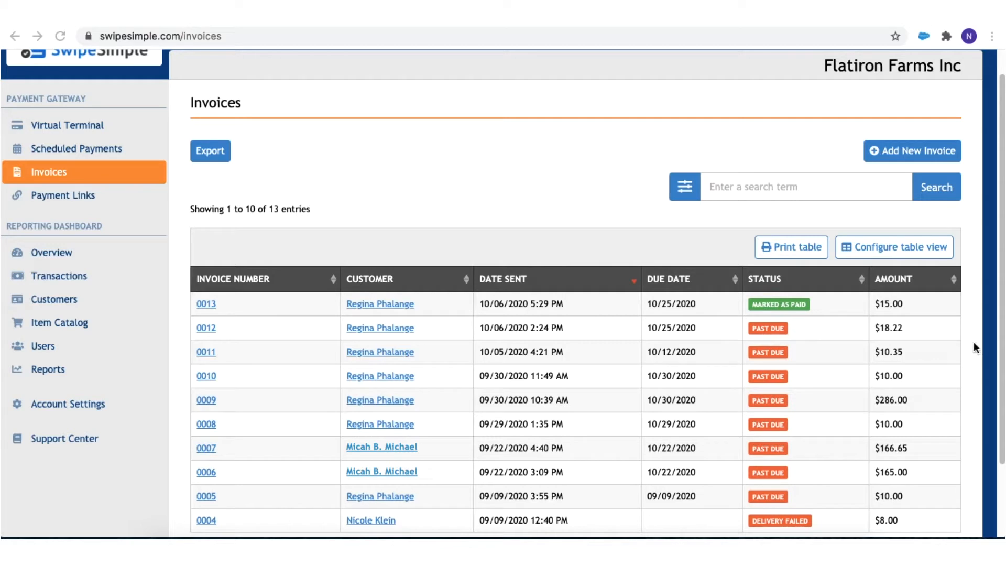
{"action": "mouse_move", "coordinate": [311, 207]}
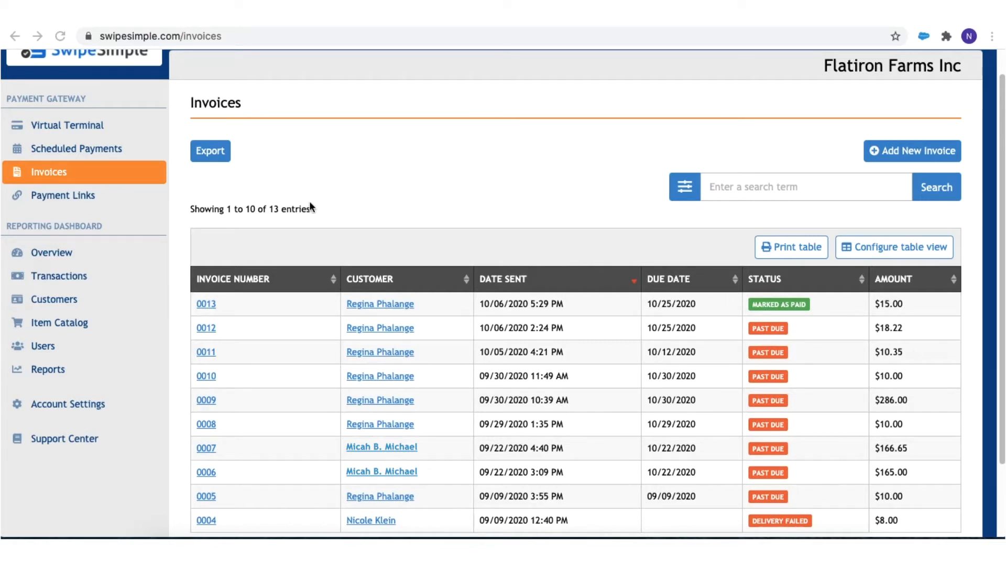
{"action": "mouse_move", "coordinate": [685, 187]}
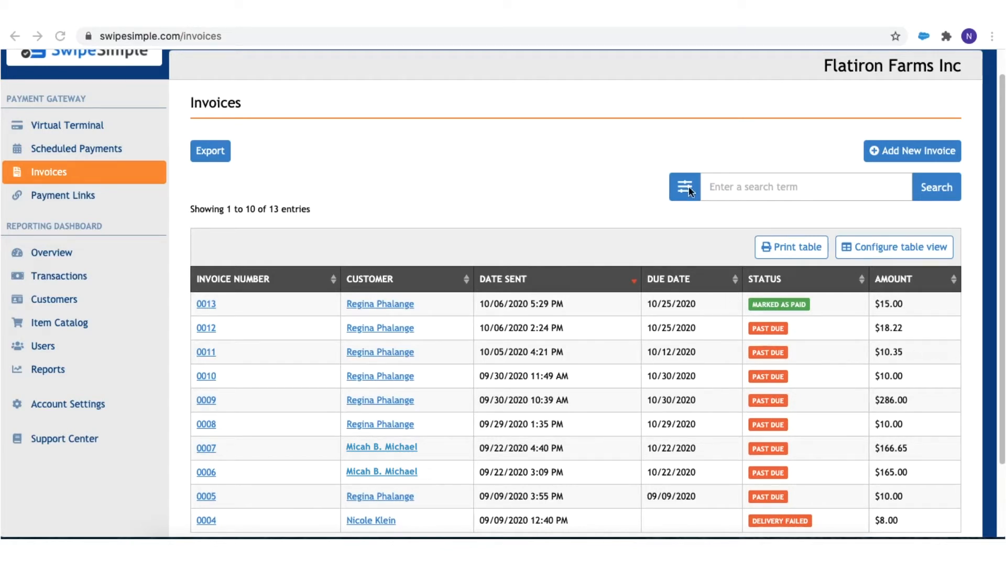
{"action": "left_click", "coordinate": [684, 187]}
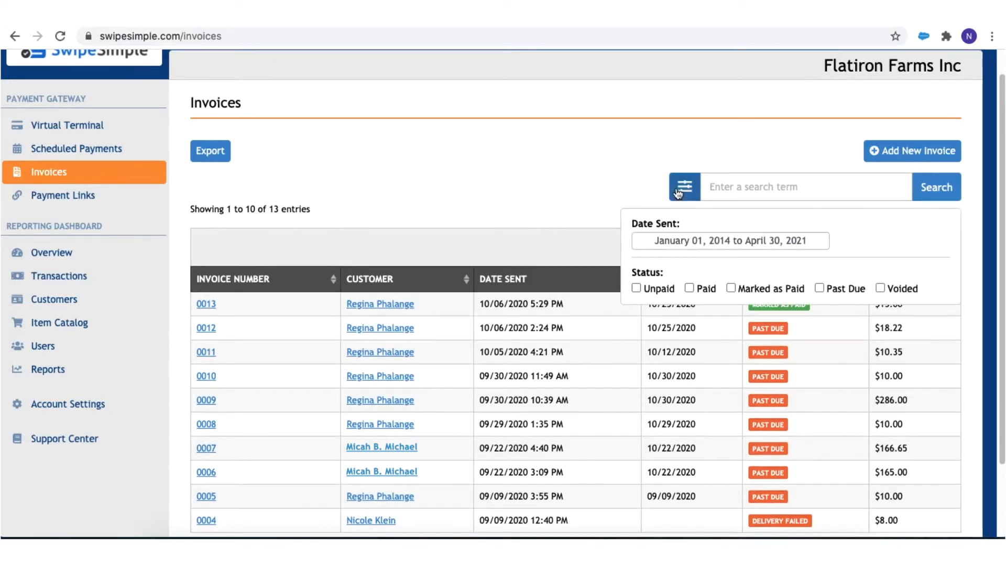
{"action": "mouse_move", "coordinate": [773, 302]}
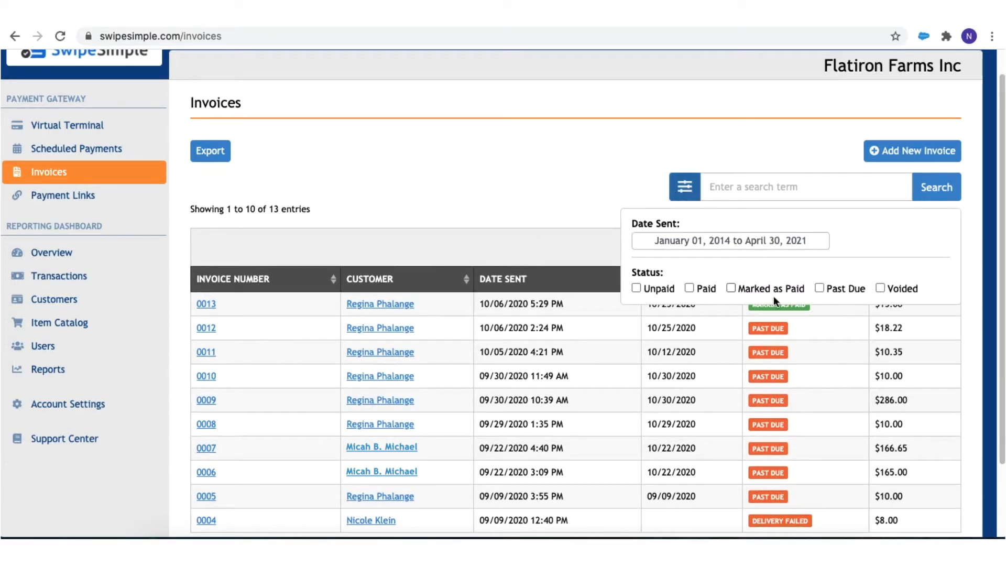
{"action": "mouse_move", "coordinate": [828, 283]}
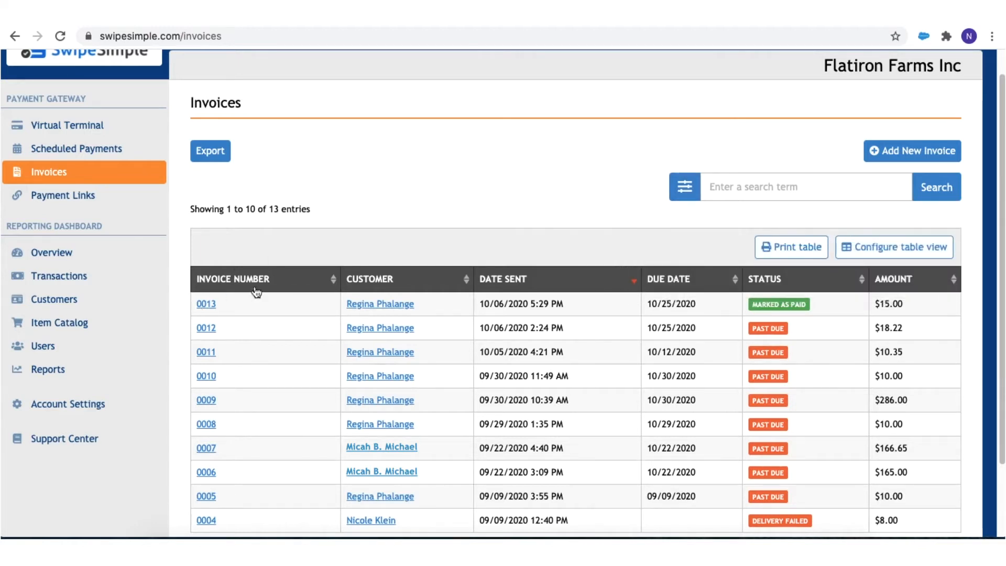
{"action": "mouse_move", "coordinate": [472, 231]}
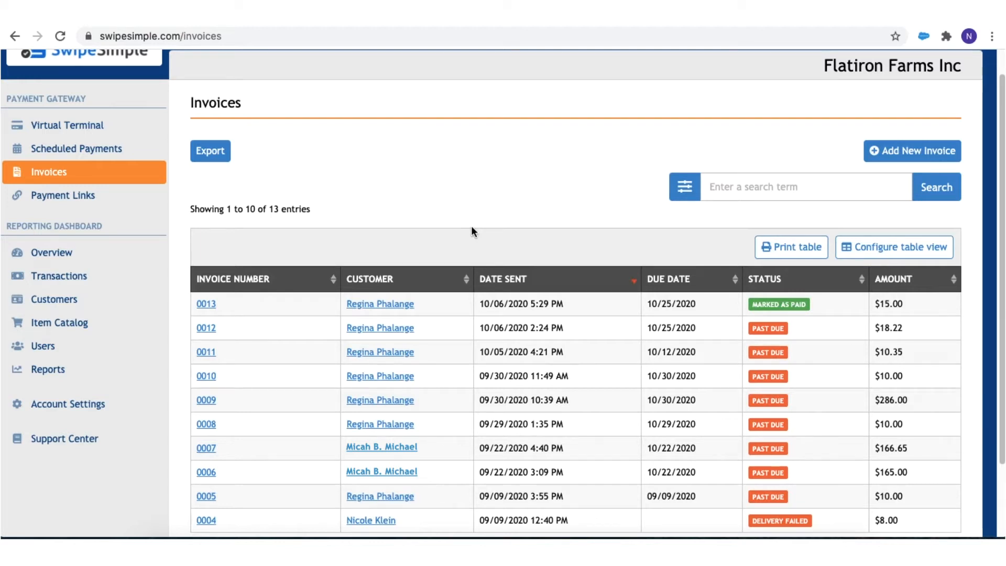
{"action": "mouse_move", "coordinate": [477, 232]}
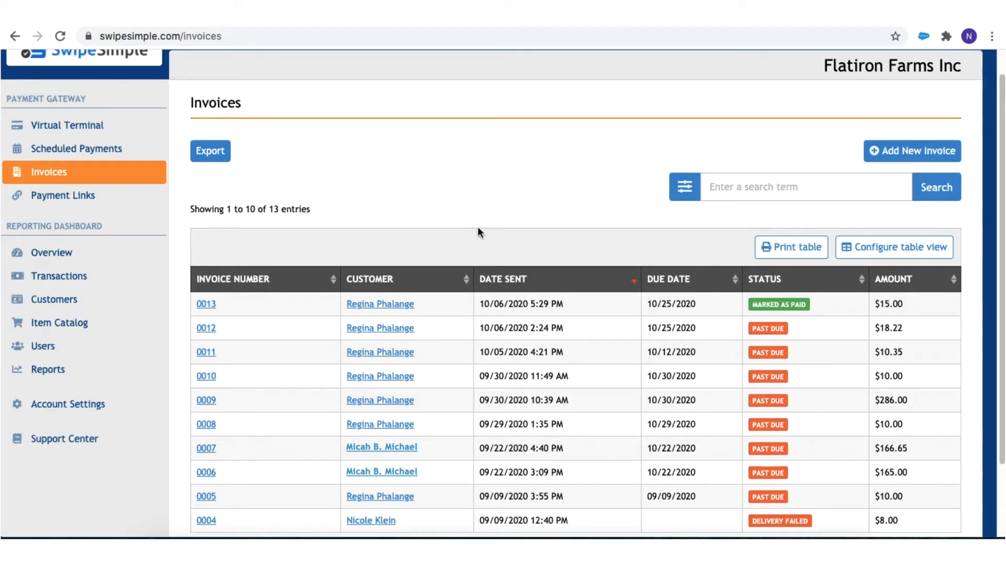
{"action": "mouse_move", "coordinate": [917, 154]}
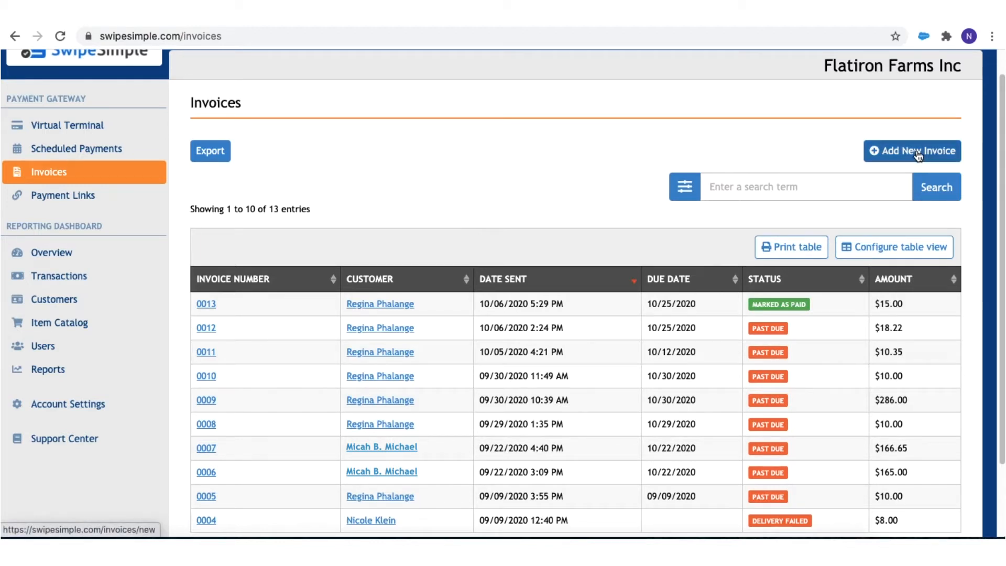
{"action": "left_click", "coordinate": [911, 151]}
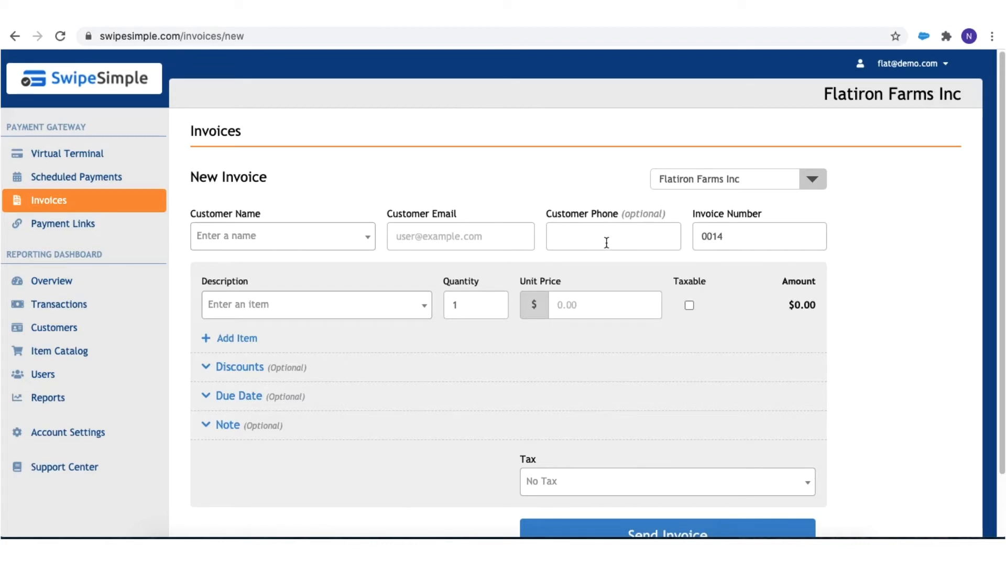
{"action": "mouse_move", "coordinate": [297, 240]}
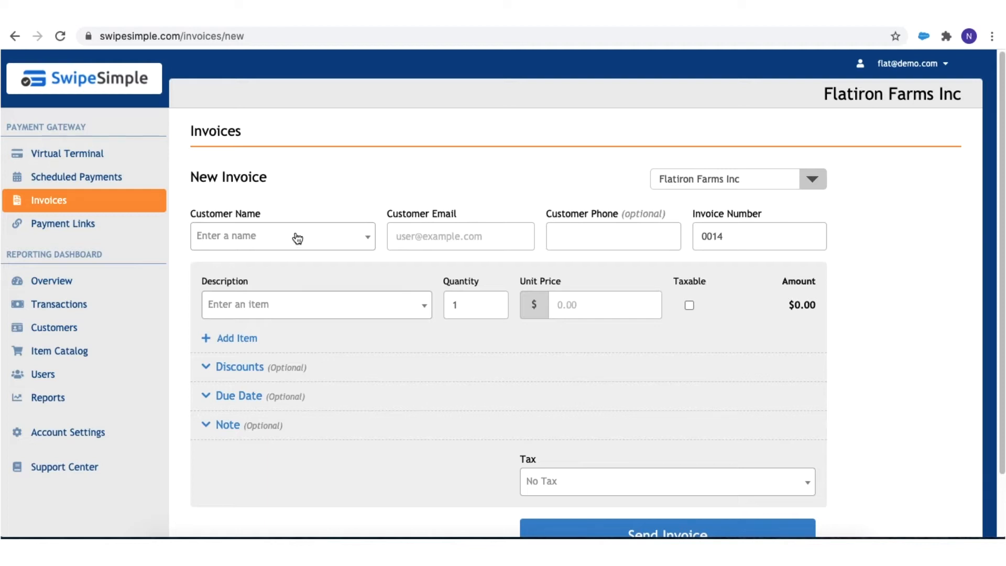
{"action": "left_click", "coordinate": [282, 235]}
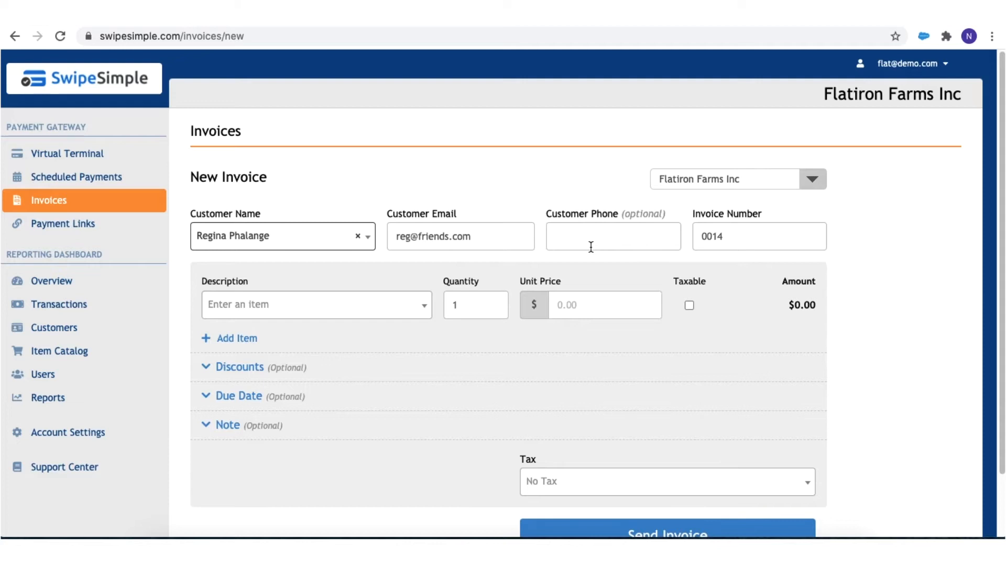
{"action": "mouse_move", "coordinate": [884, 195]}
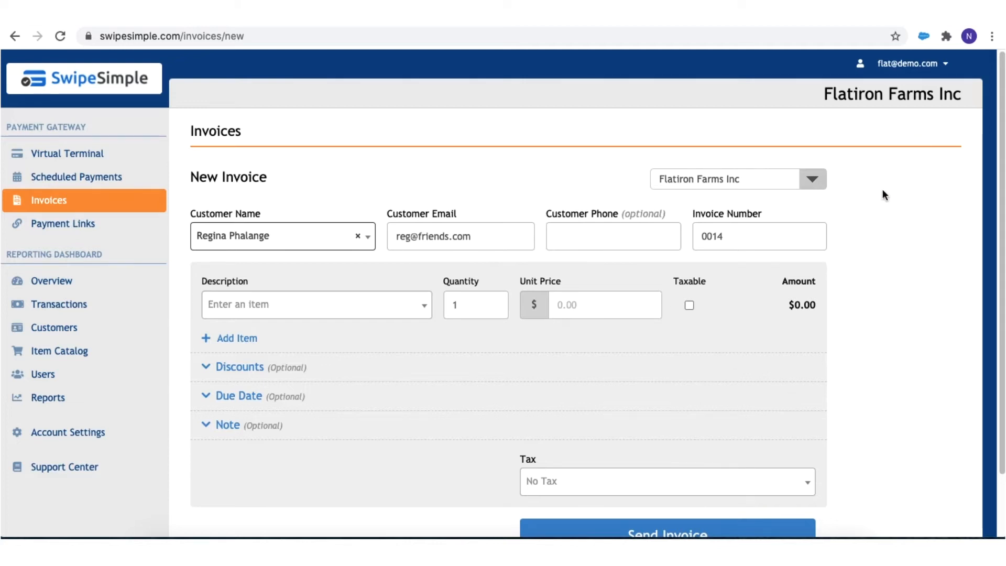
{"action": "mouse_move", "coordinate": [599, 226]}
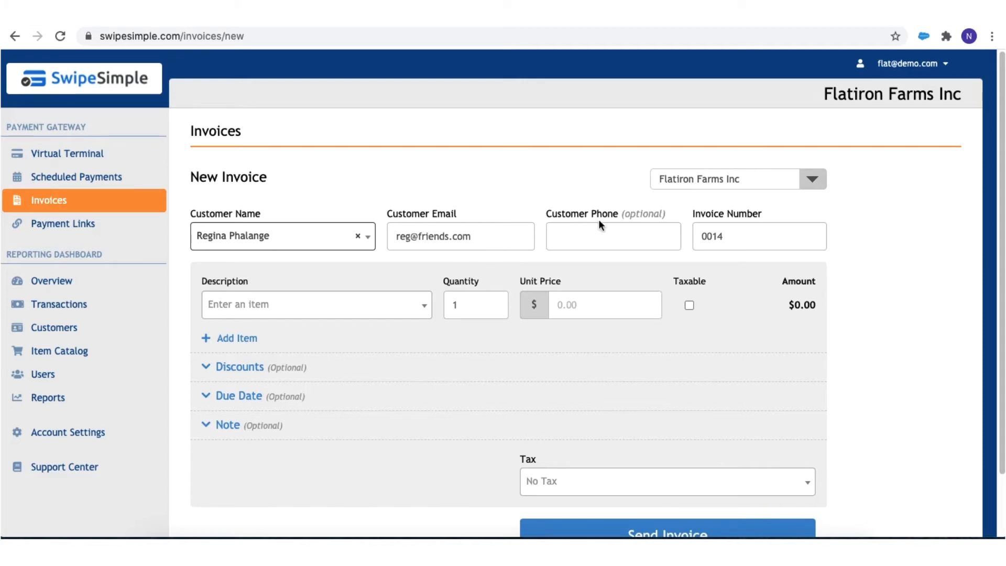
{"action": "scroll", "scroll_direction": "down", "scroll_amount": 3}
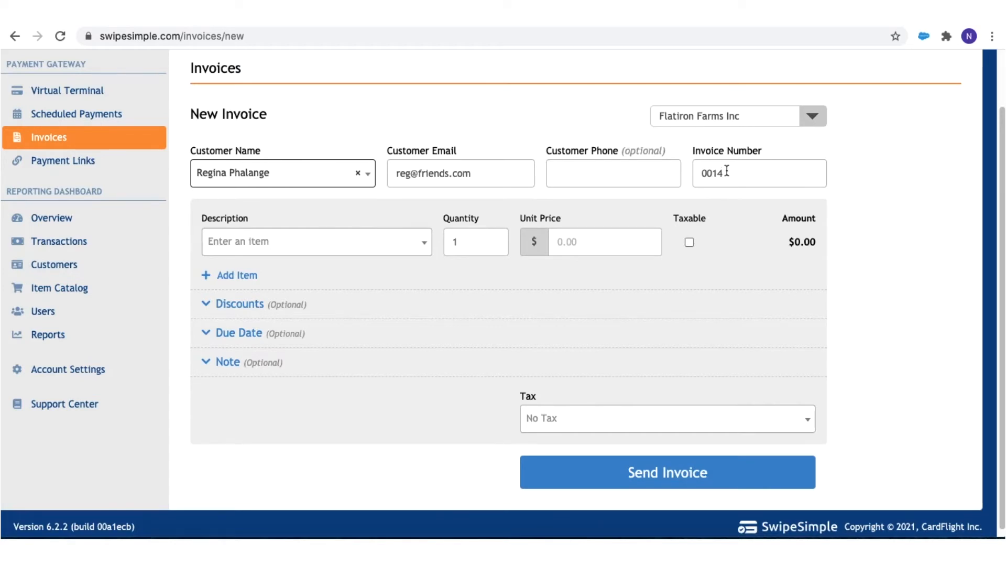
{"action": "mouse_move", "coordinate": [735, 194]}
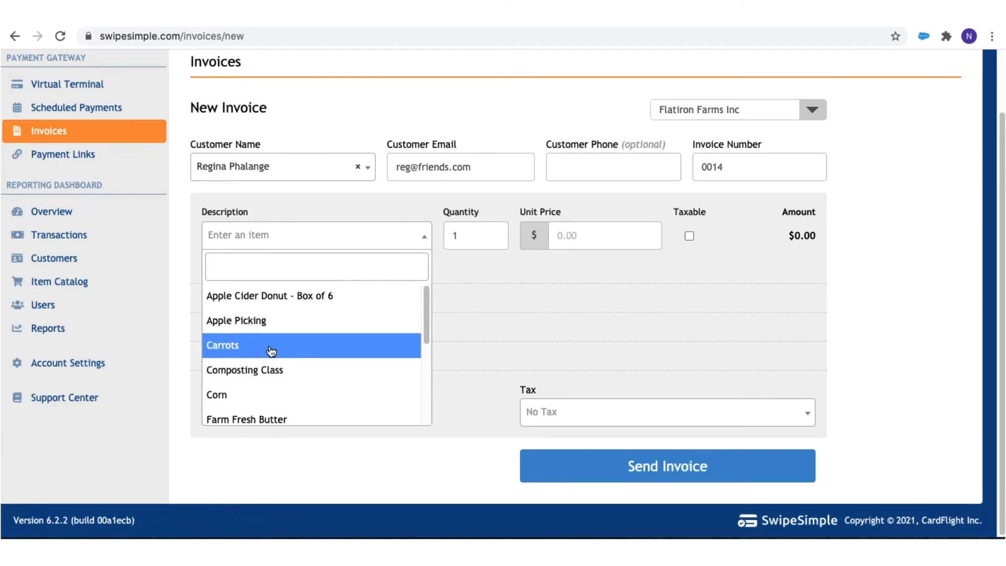
Add a taxable Catering line at $1,500.00 and a second empty item row
{"action": "scroll", "scroll_direction": "down", "scroll_amount": 3}
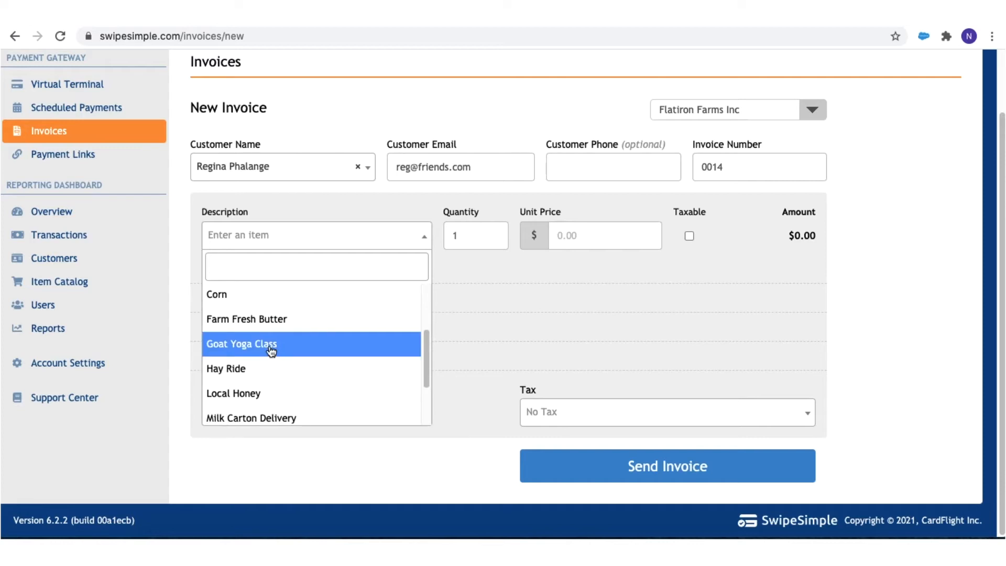
{"action": "scroll", "scroll_direction": "down", "scroll_amount": 3}
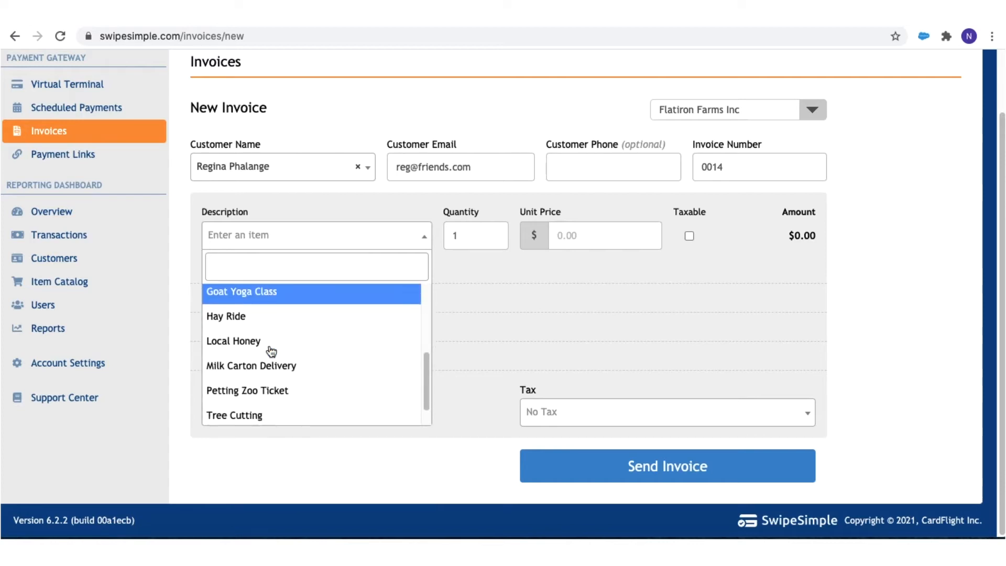
{"action": "scroll", "scroll_direction": "down", "scroll_amount": 3}
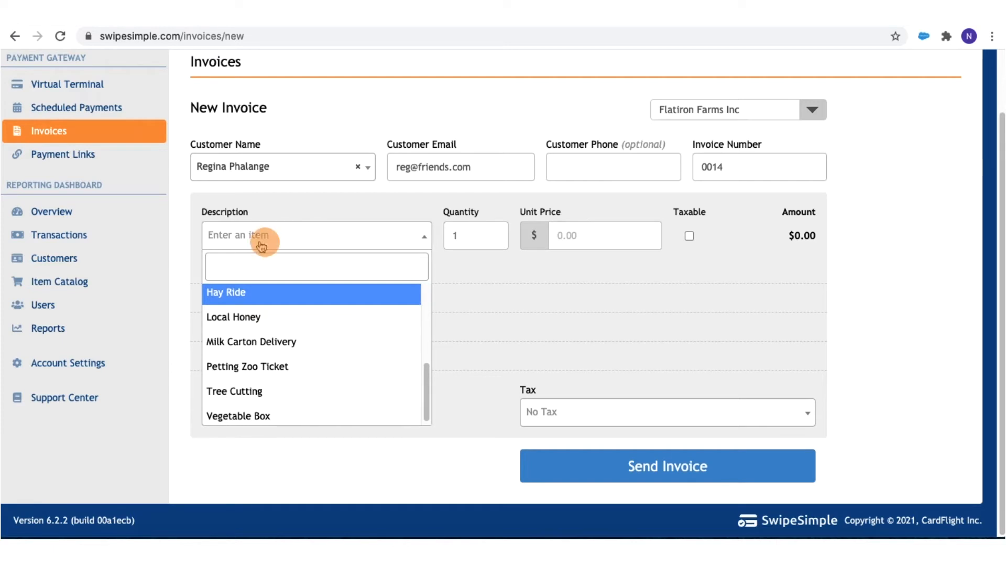
{"action": "type", "text": "Catering"}
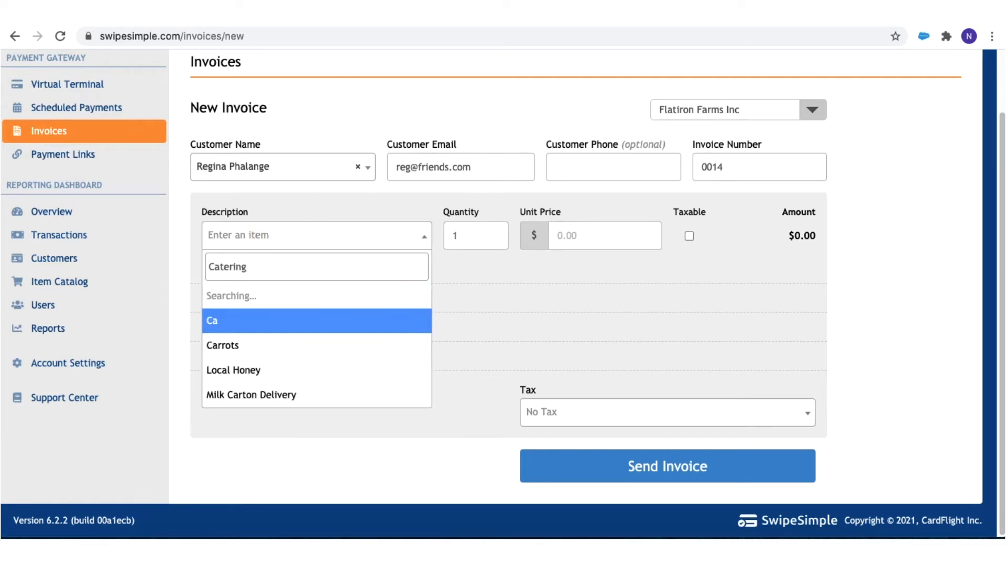
{"action": "type", "text": "Catering"}
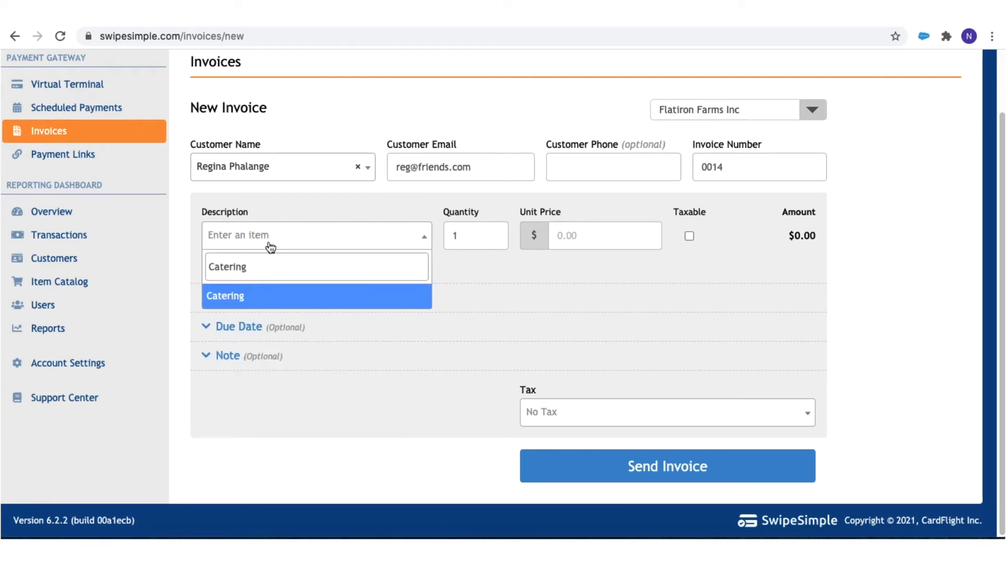
{"action": "left_click", "coordinate": [314, 296]}
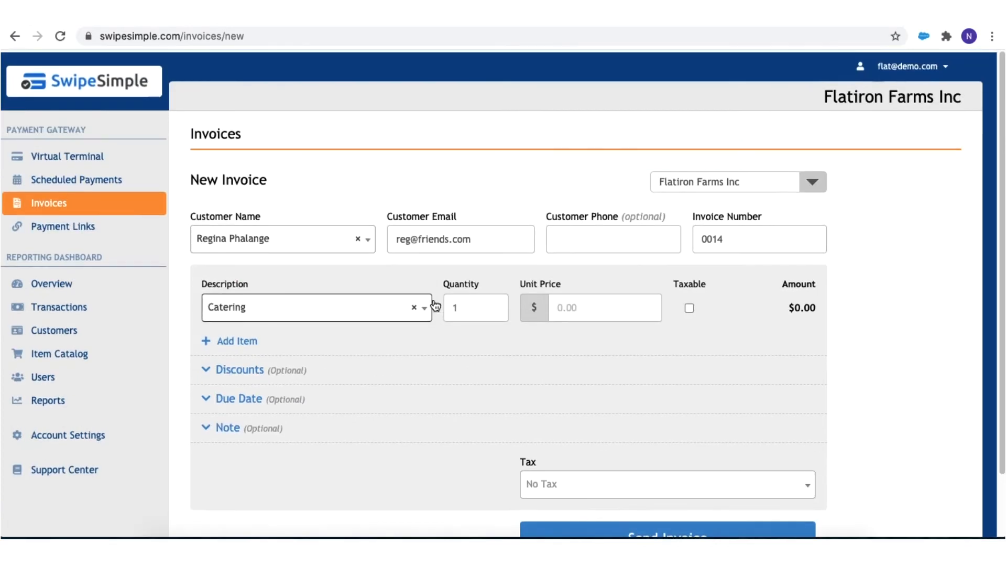
{"action": "type", "text": "0.01"}
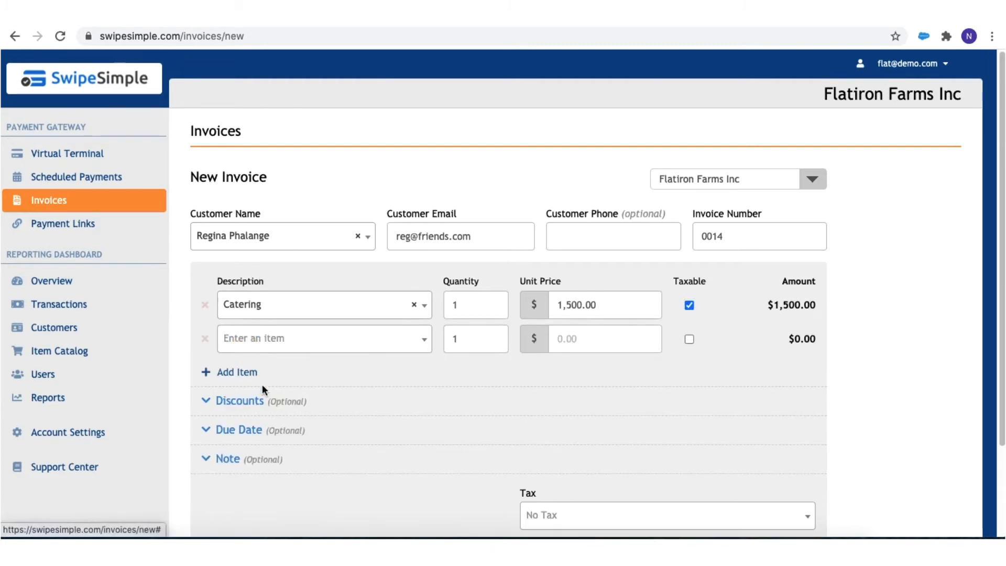
Add Local Honey at $6.00 as a taxable second line, making the subtotal $1,506.00
{"action": "left_click", "coordinate": [323, 338]}
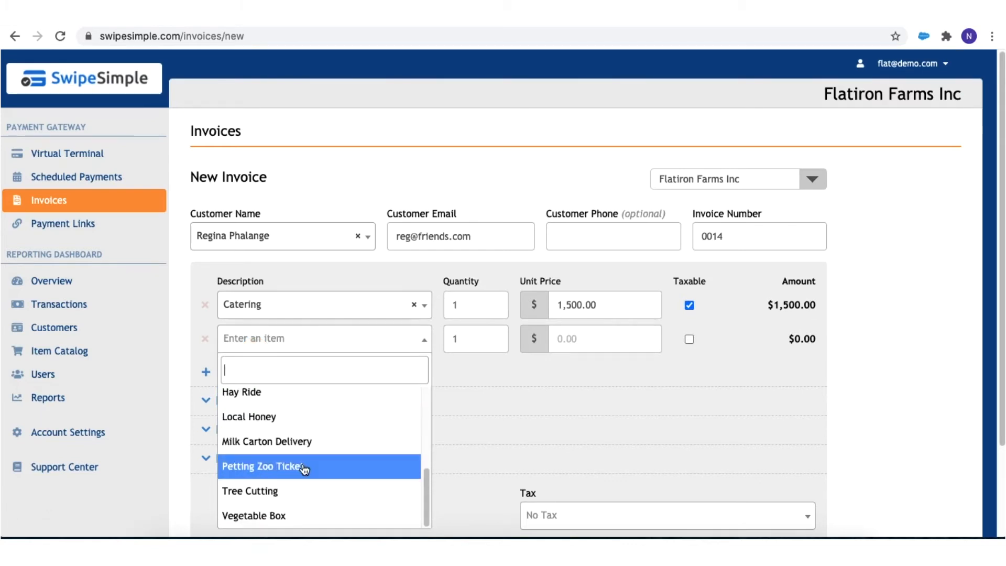
{"action": "scroll", "scroll_direction": "up", "scroll_amount": 3}
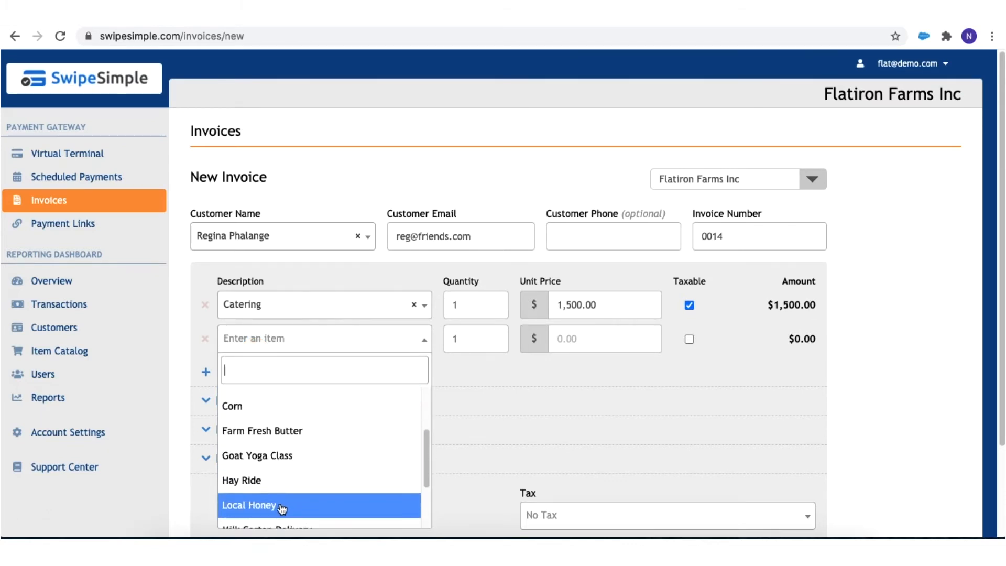
{"action": "left_click", "coordinate": [249, 505]}
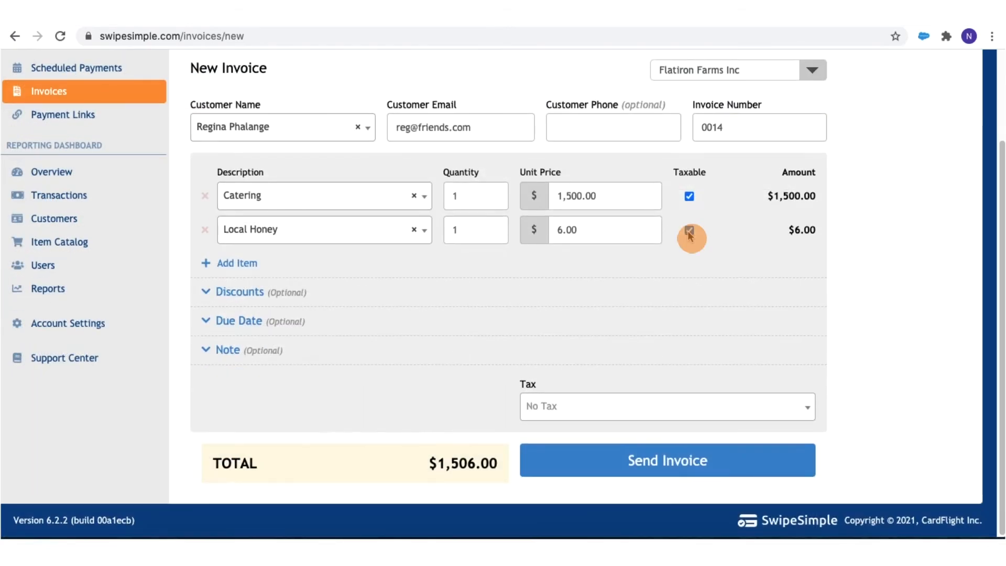
{"action": "left_click", "coordinate": [239, 292]}
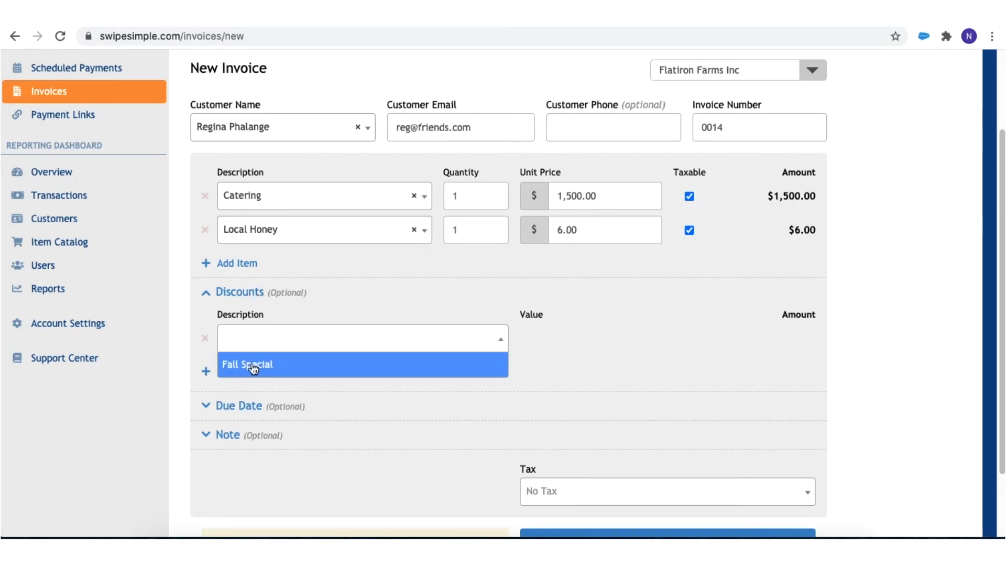
Apply the 20% Fall Special discount, taking $301.20 off the $1,506.00 subtotal
{"action": "left_click", "coordinate": [247, 363]}
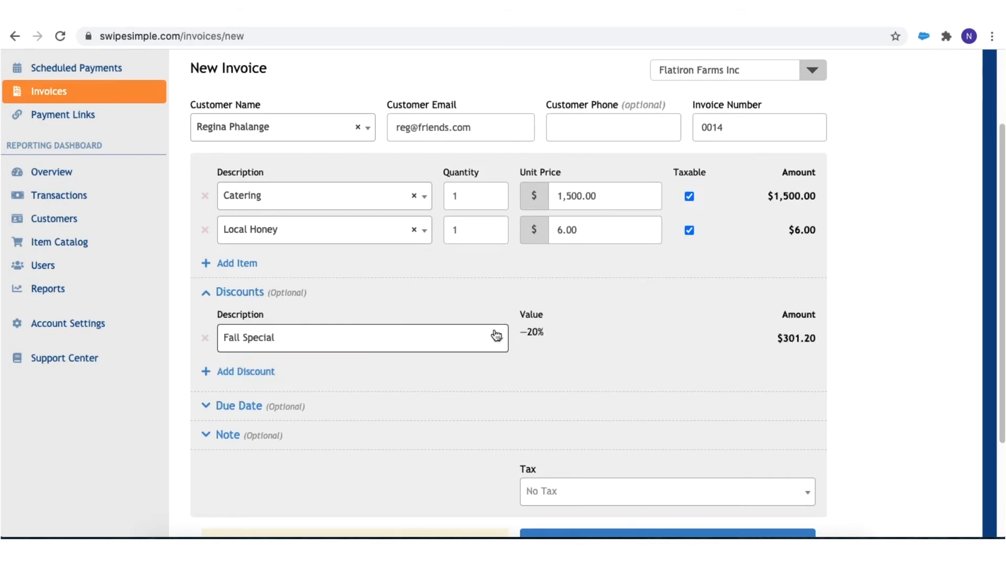
{"action": "scroll", "scroll_direction": "down", "scroll_amount": 3}
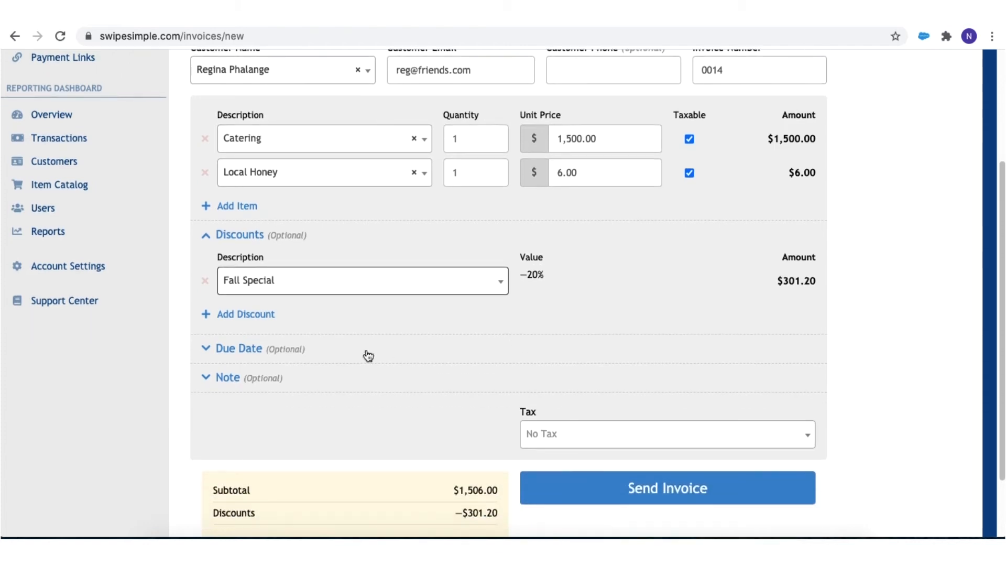
{"action": "mouse_move", "coordinate": [253, 355]}
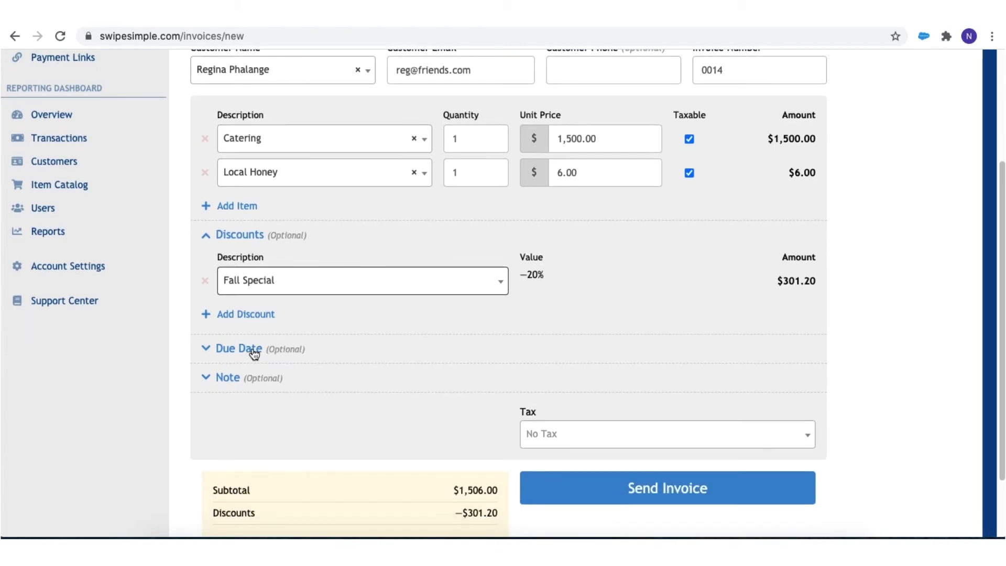
Set the due date to May 30, 2021 and add the note 'Congratulations!'
{"action": "left_click", "coordinate": [239, 348]}
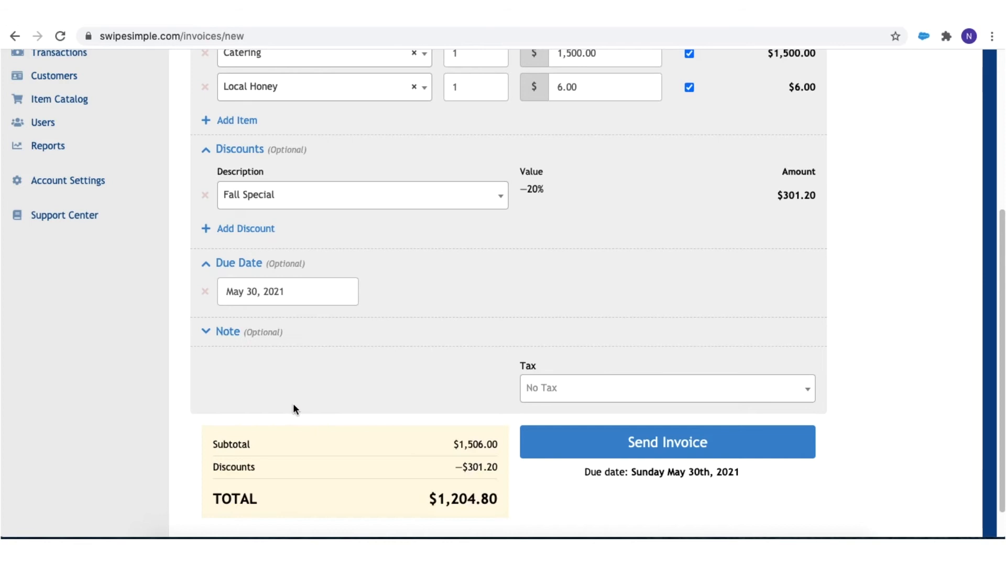
{"action": "mouse_move", "coordinate": [234, 339]}
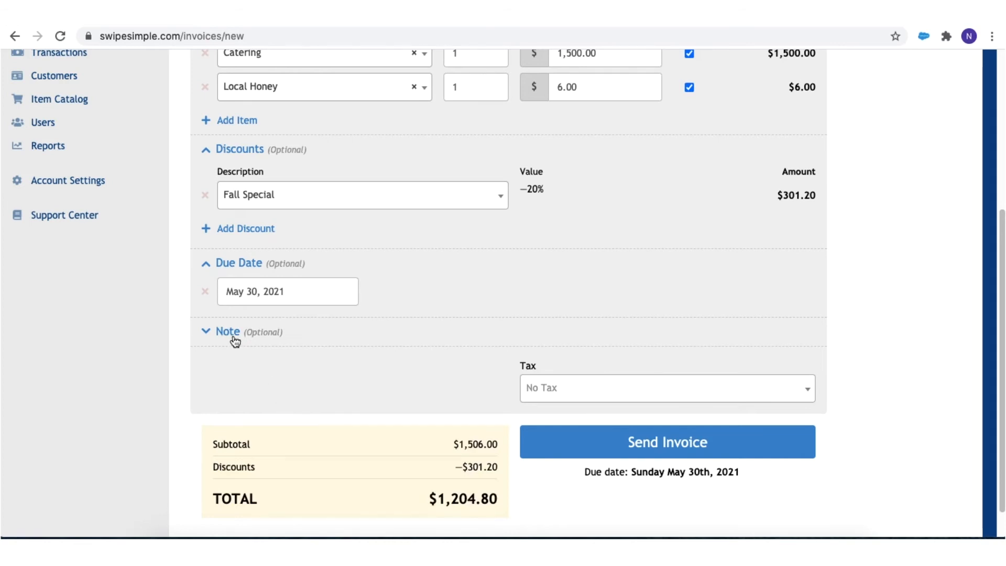
{"action": "left_click", "coordinate": [227, 332]}
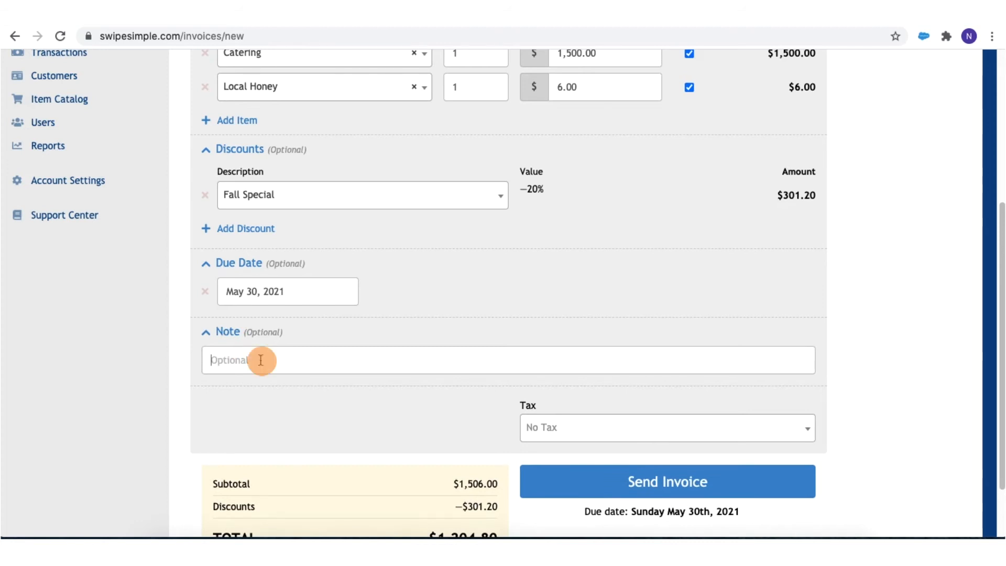
{"action": "type", "text": "Congratulations!"}
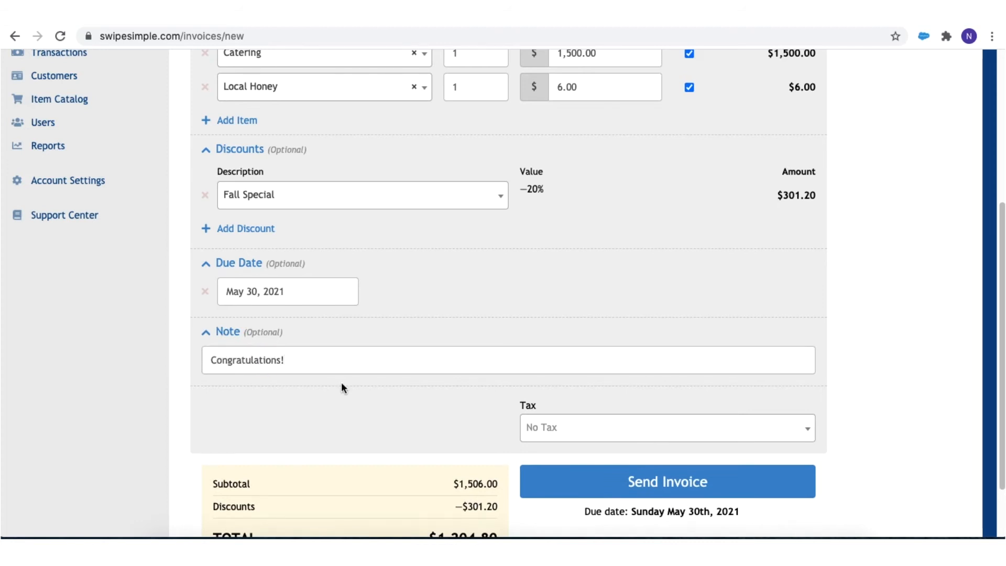
Apply NJ (5%) tax of $60.24, raising the invoice total to $1,265.04
{"action": "left_click", "coordinate": [665, 428]}
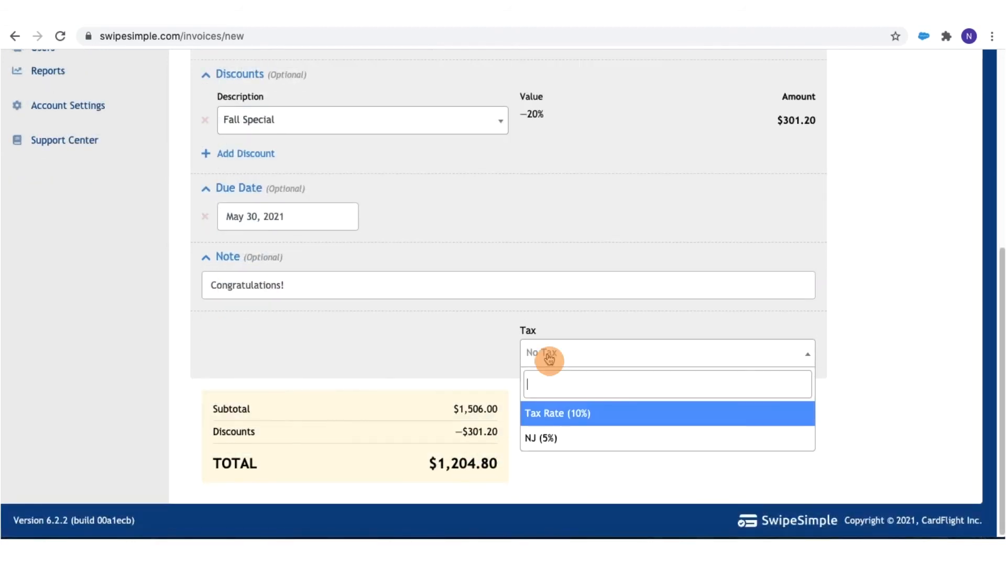
{"action": "mouse_move", "coordinate": [547, 439]}
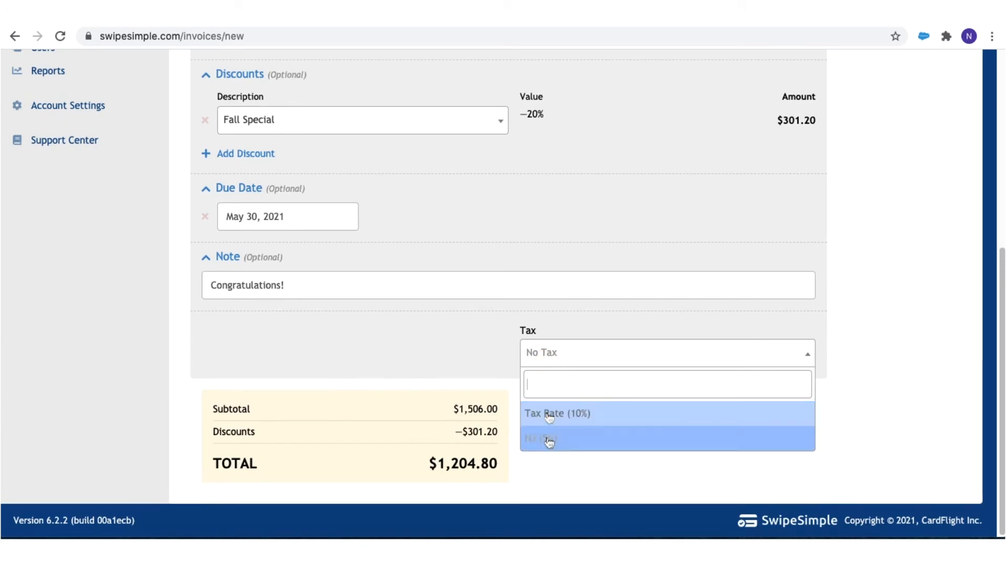
{"action": "left_click", "coordinate": [545, 439]}
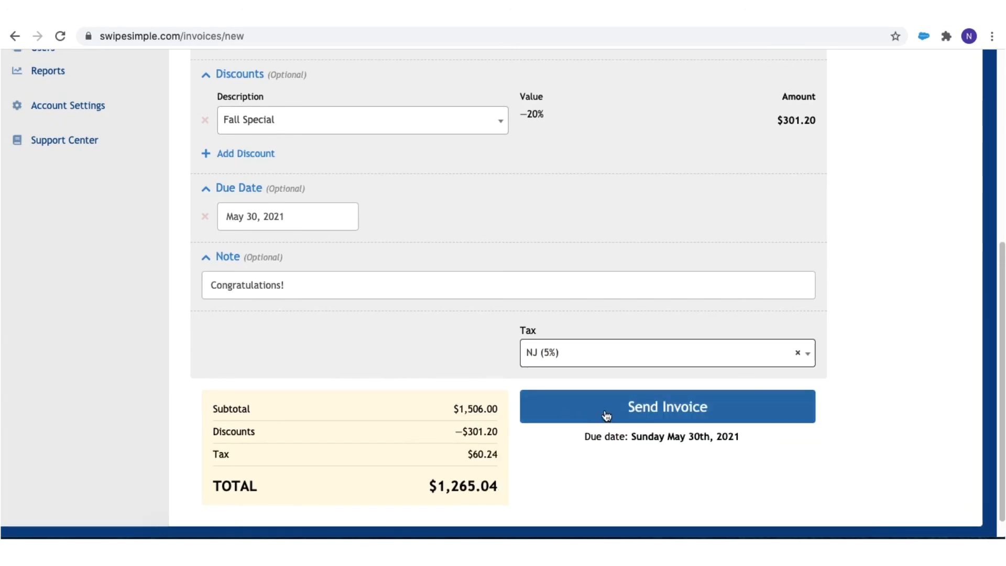
{"action": "left_click", "coordinate": [666, 406]}
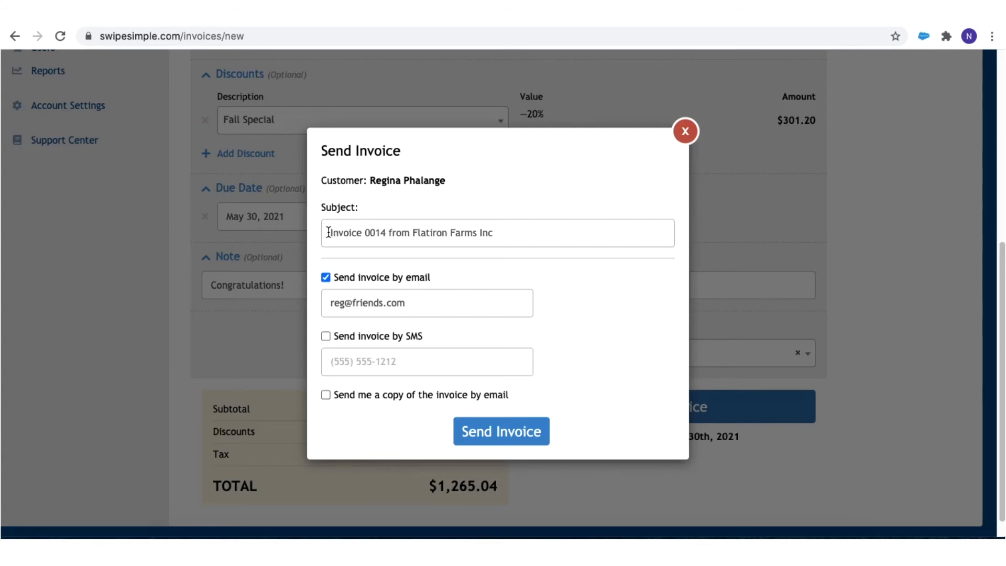
Send invoice 0014 to Regina Phalange by email, with SMS delivery also ticked
{"action": "triple_click", "coordinate": [411, 232]}
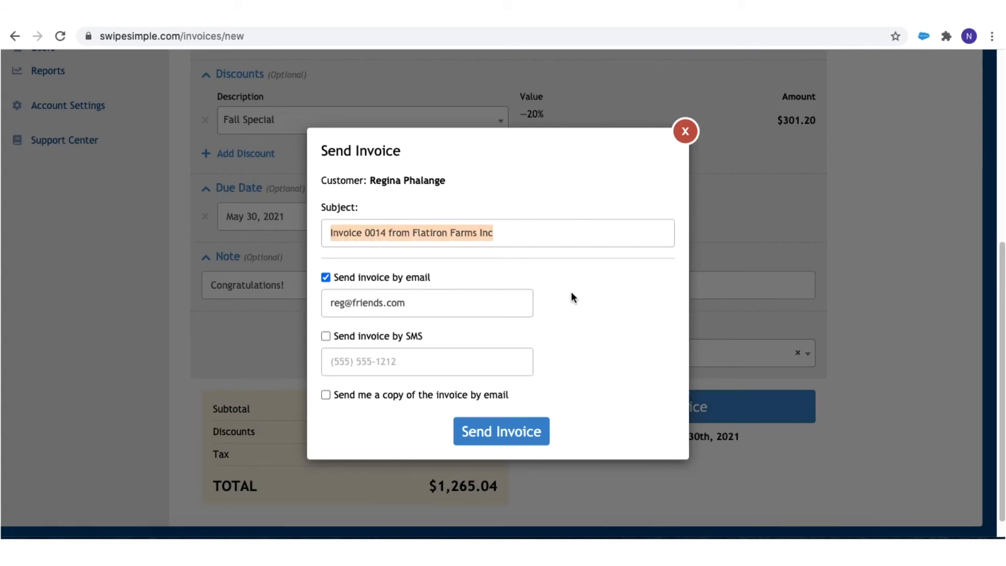
{"action": "mouse_move", "coordinate": [556, 288]}
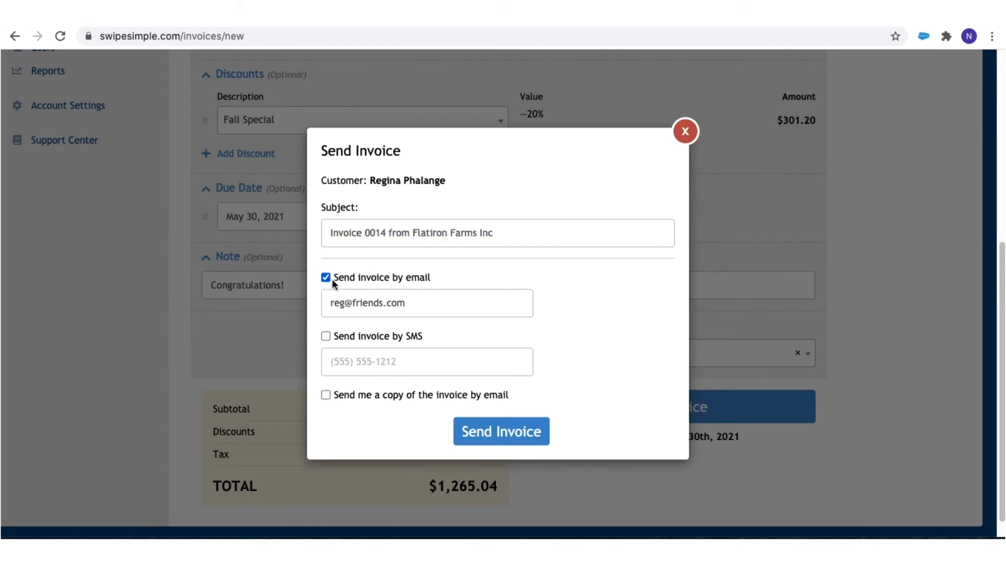
{"action": "mouse_move", "coordinate": [414, 323]}
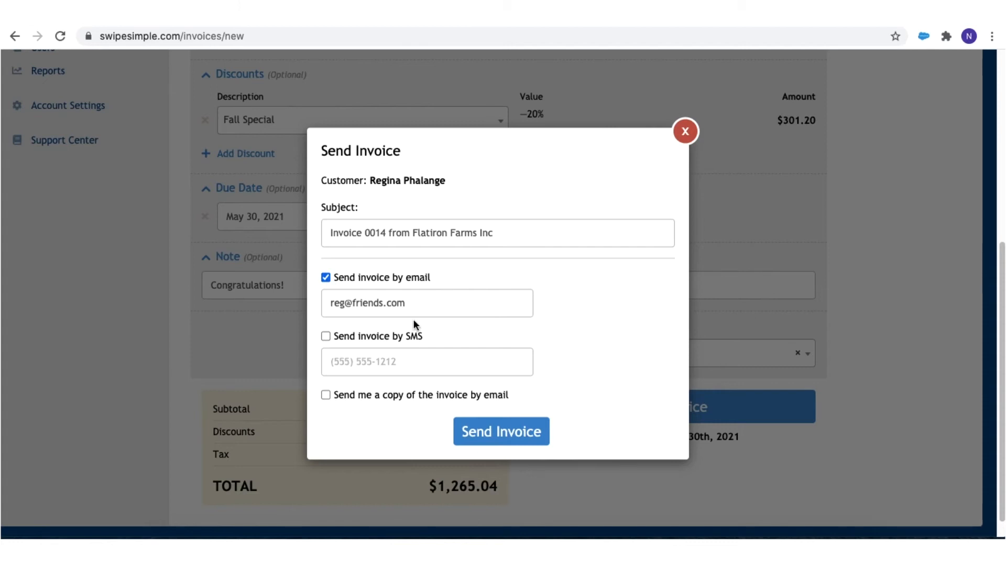
{"action": "mouse_move", "coordinate": [327, 339]}
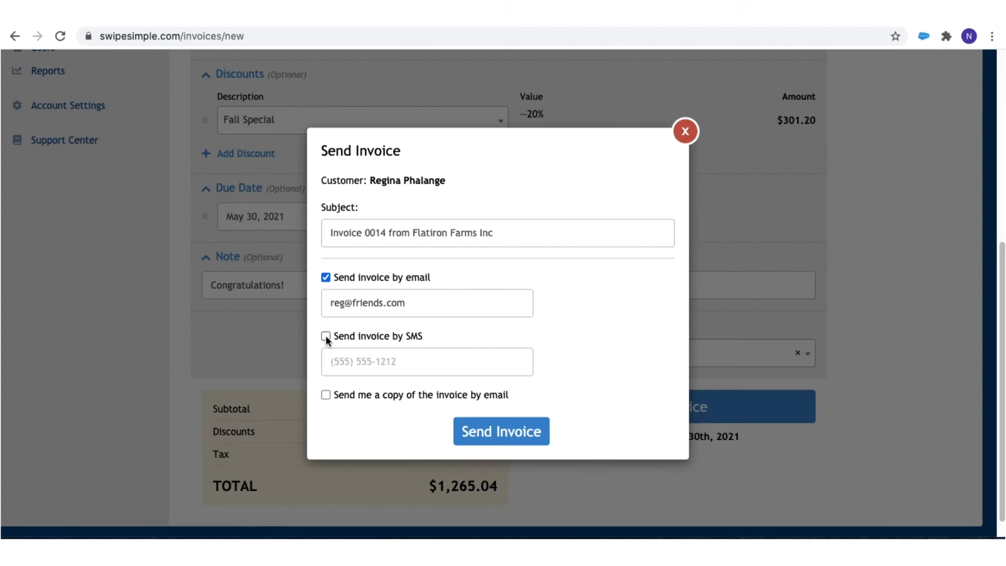
{"action": "left_click", "coordinate": [326, 336]}
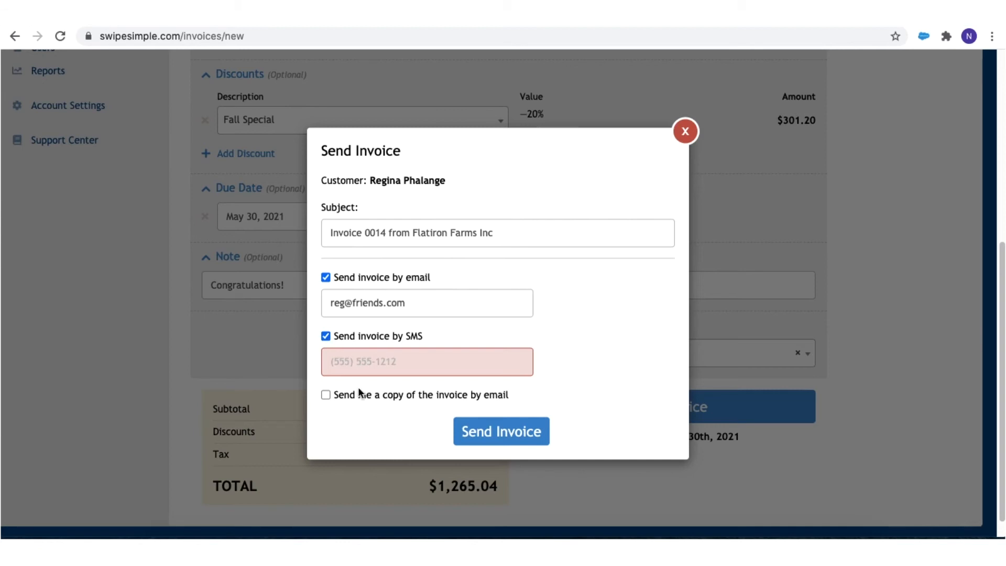
{"action": "mouse_move", "coordinate": [455, 400]}
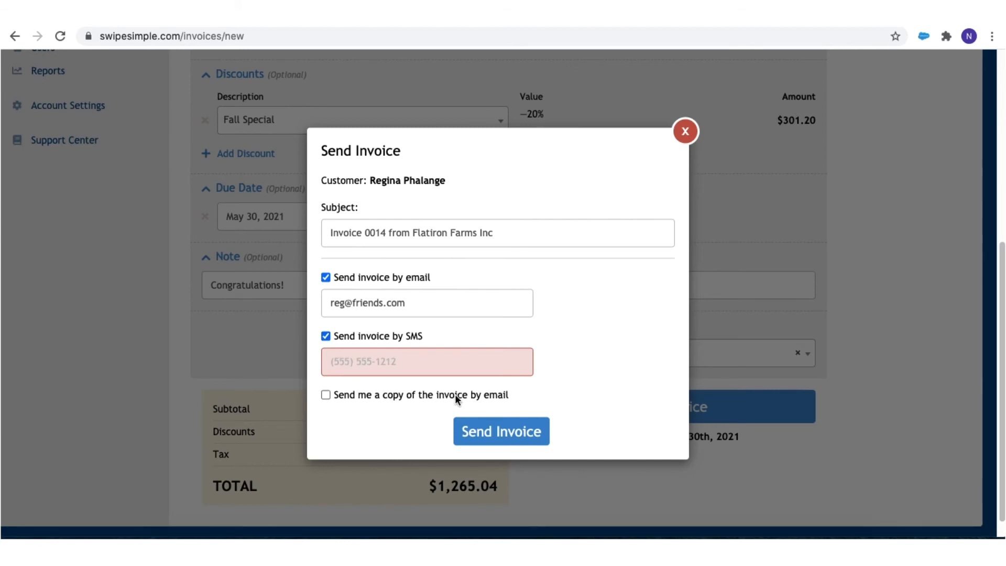
{"action": "mouse_move", "coordinate": [591, 311]}
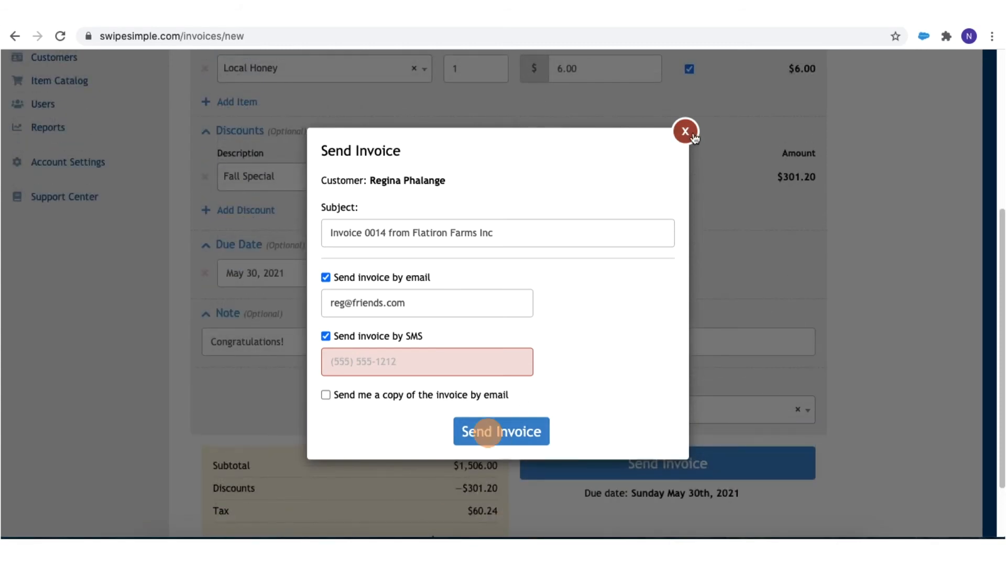
{"action": "left_click", "coordinate": [684, 131]}
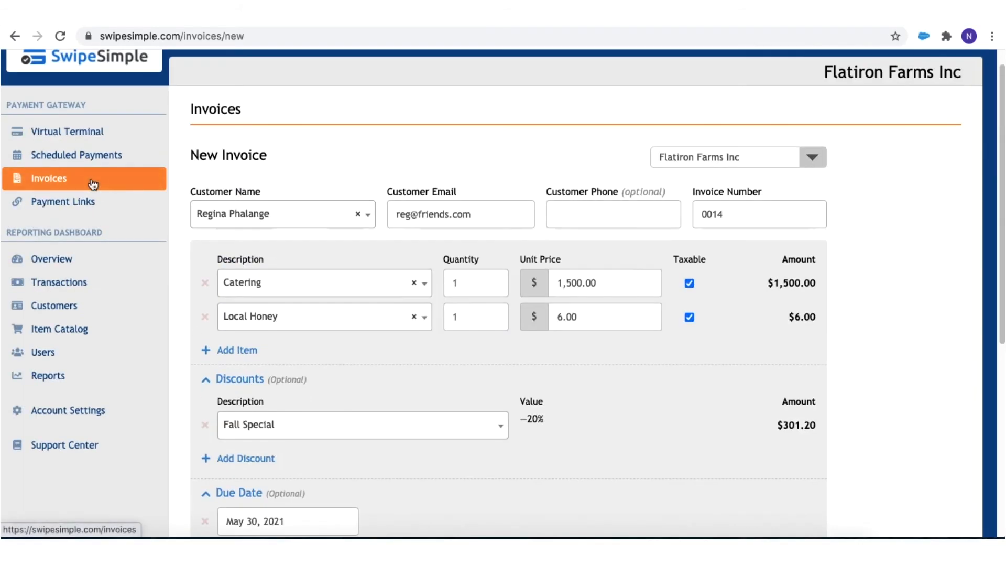
Return to the invoice list and open past-due invoice 0012 for $18.22
{"action": "left_click", "coordinate": [49, 177]}
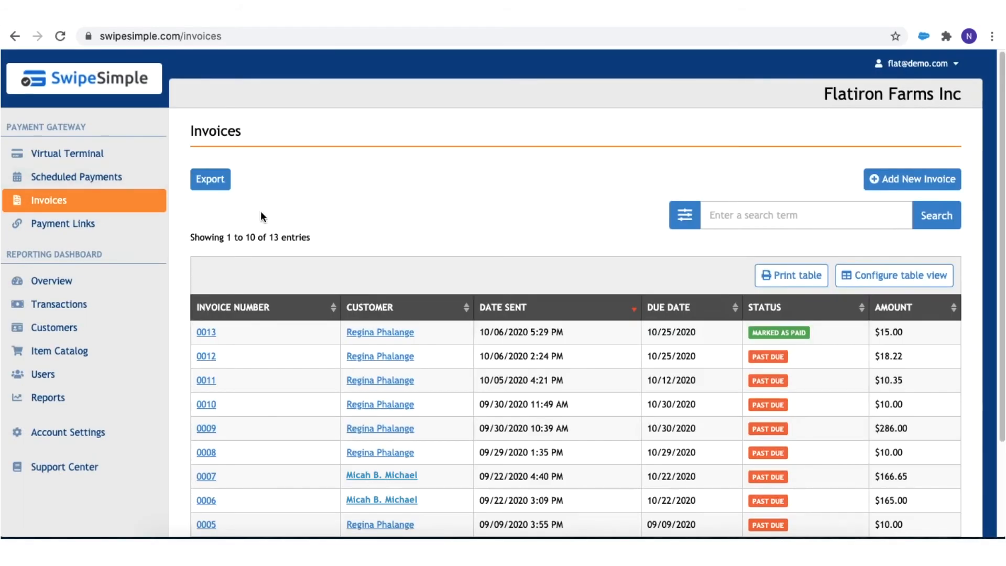
{"action": "scroll", "scroll_direction": "down", "scroll_amount": 3}
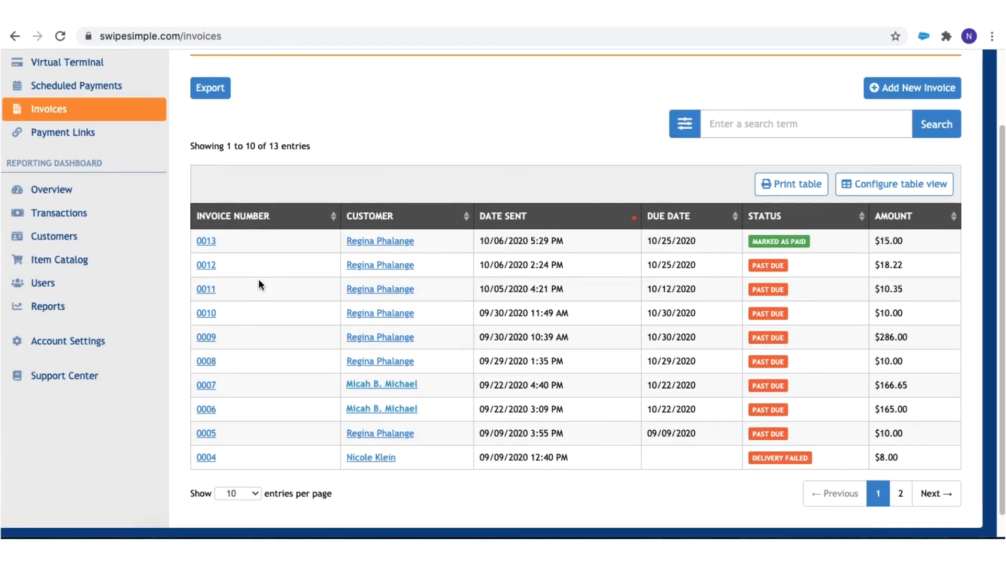
{"action": "mouse_move", "coordinate": [762, 265]}
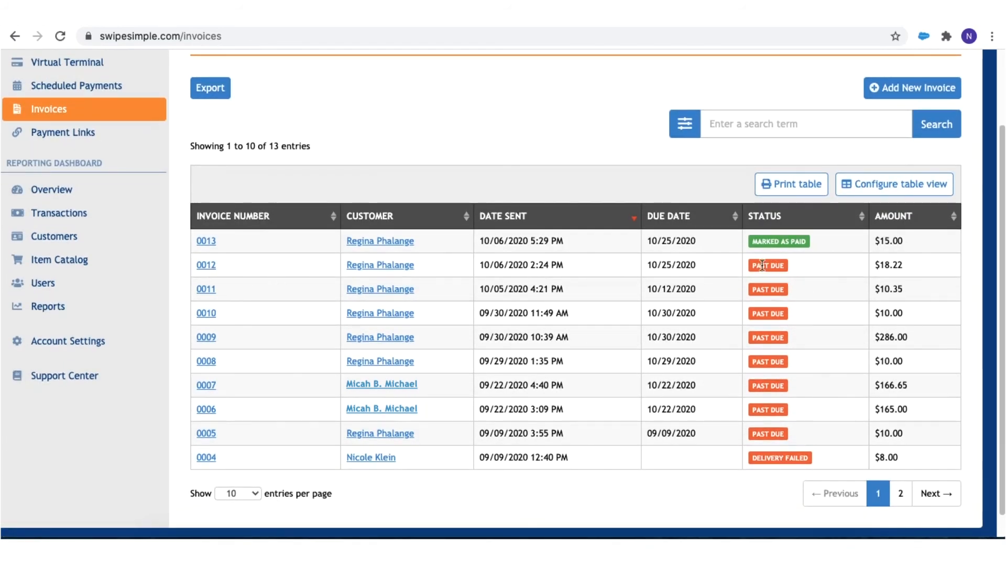
{"action": "mouse_move", "coordinate": [206, 265]}
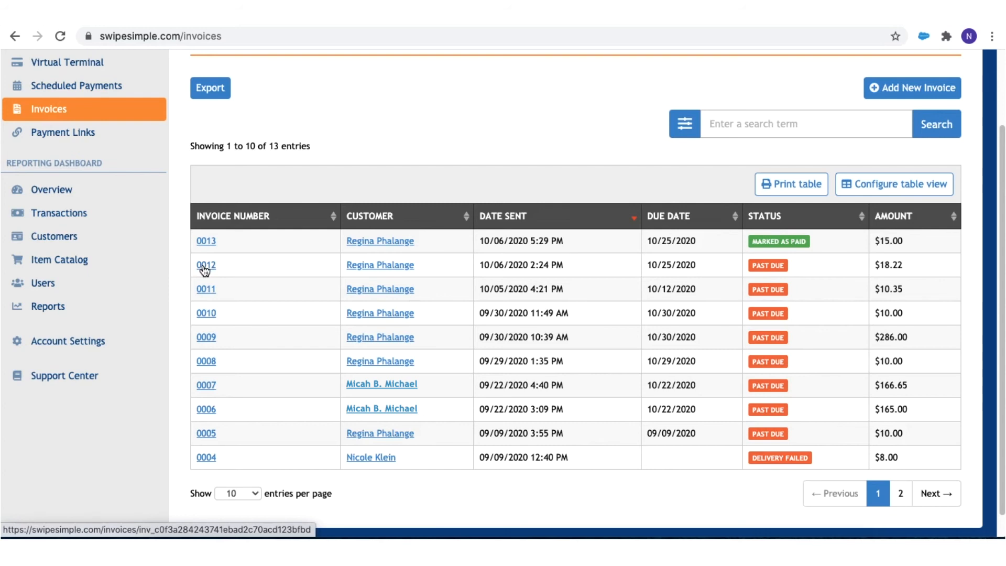
{"action": "left_click", "coordinate": [205, 264]}
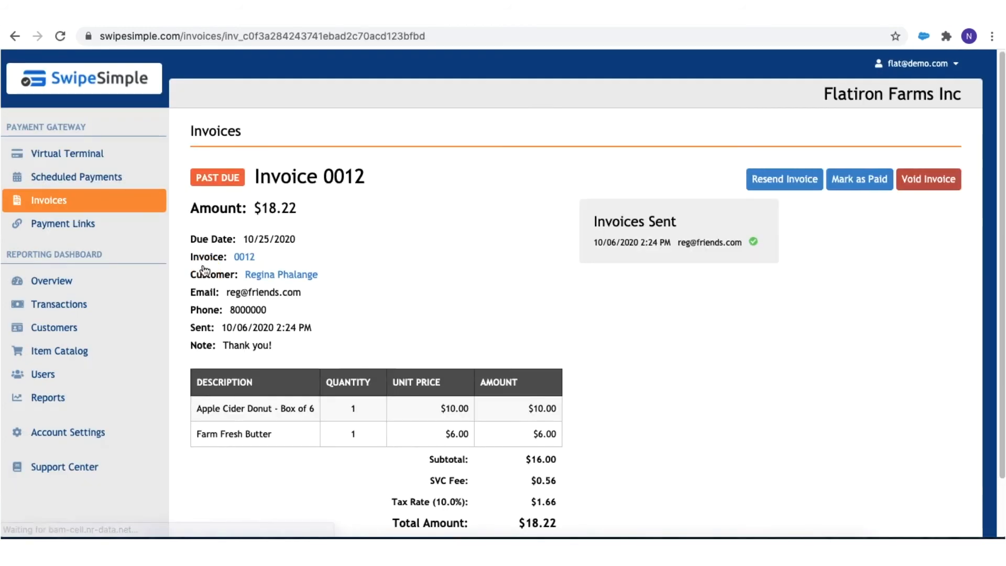
{"action": "scroll", "scroll_direction": "down", "scroll_amount": 3}
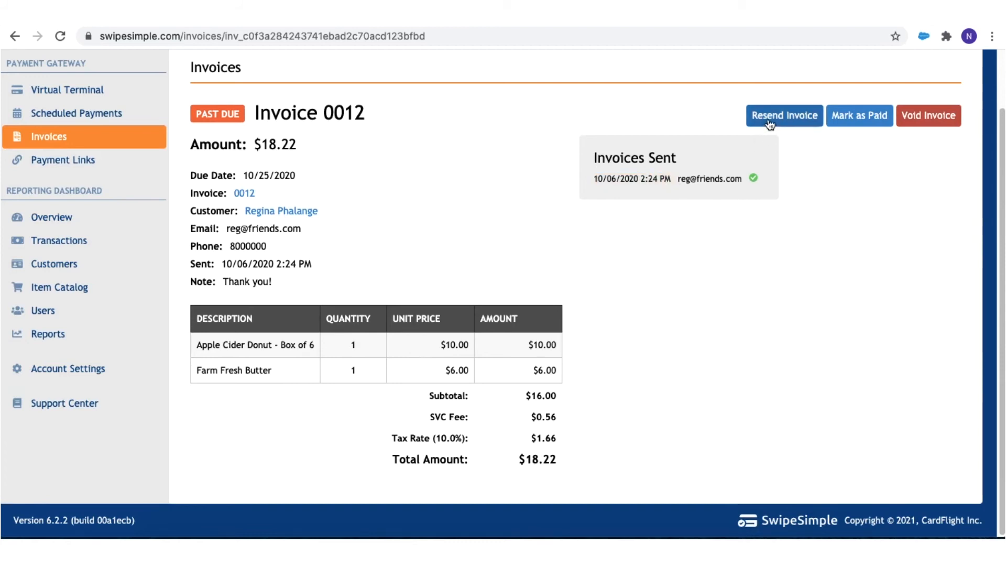
{"action": "left_click", "coordinate": [783, 115]}
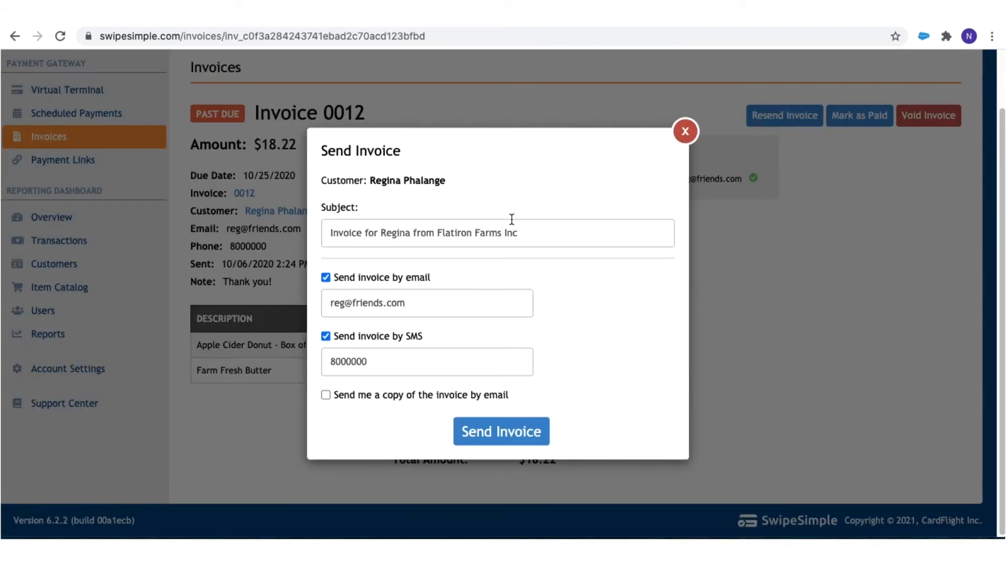
{"action": "mouse_move", "coordinate": [503, 255]}
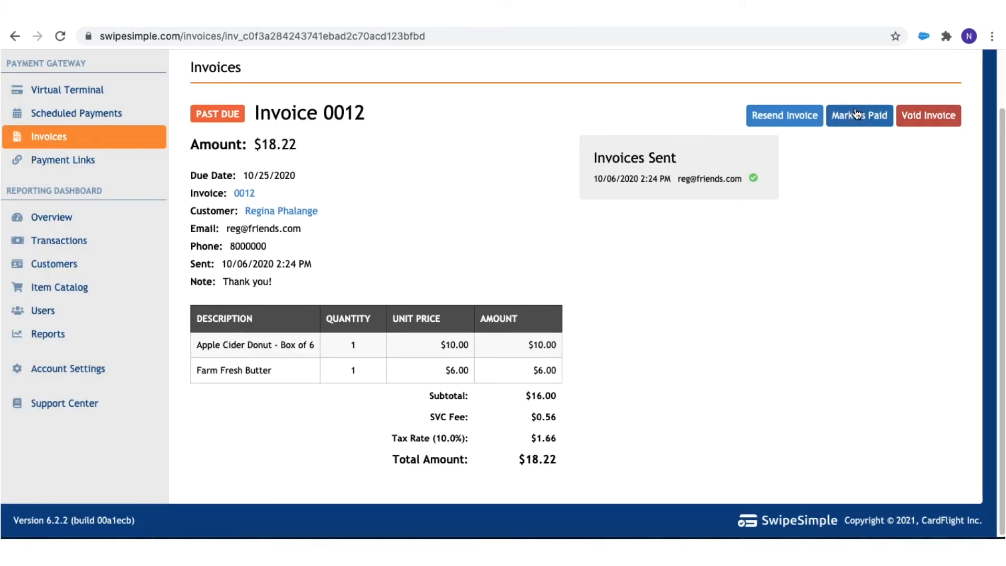
{"action": "mouse_move", "coordinate": [928, 116]}
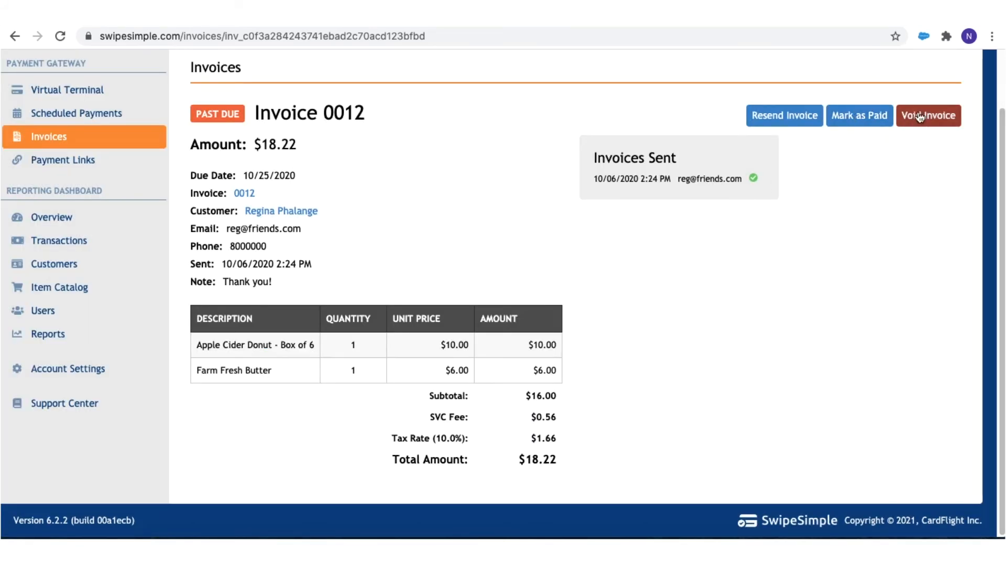
{"action": "scroll", "scroll_direction": "up", "scroll_amount": 3}
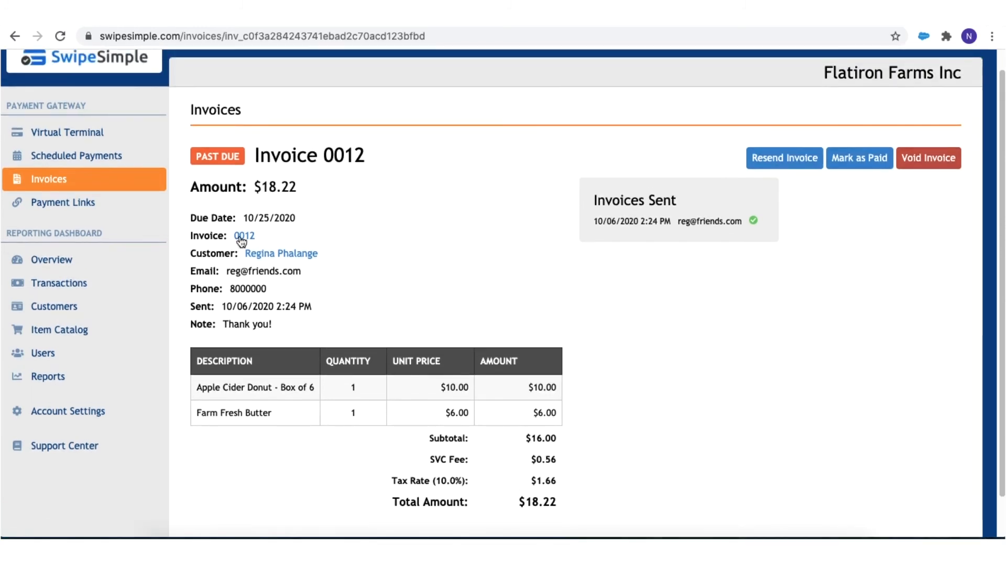
{"action": "left_click", "coordinate": [244, 234]}
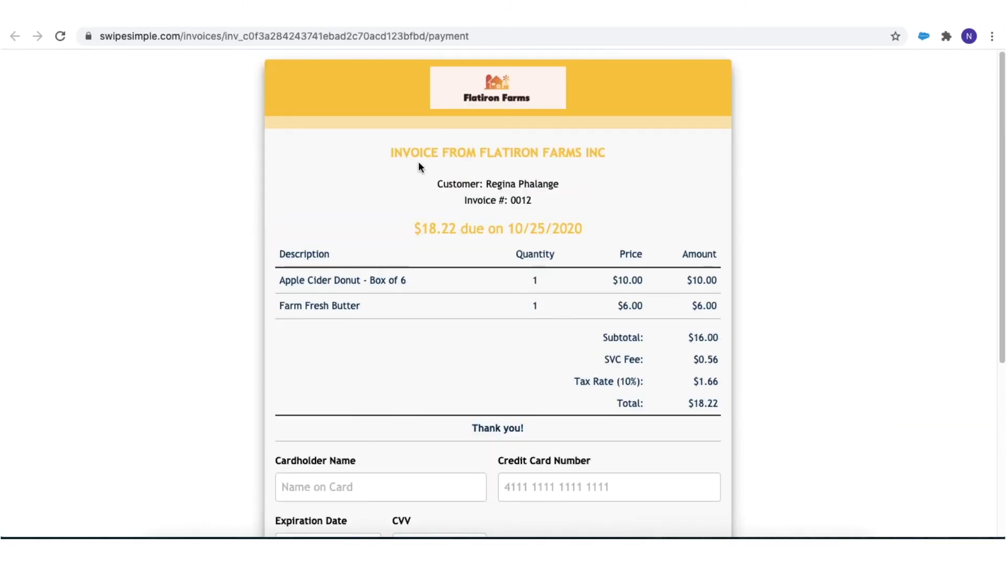
Scroll through invoice 0012's payment page, showing $18.22 due and the card fields
{"action": "scroll", "scroll_direction": "down", "scroll_amount": 3}
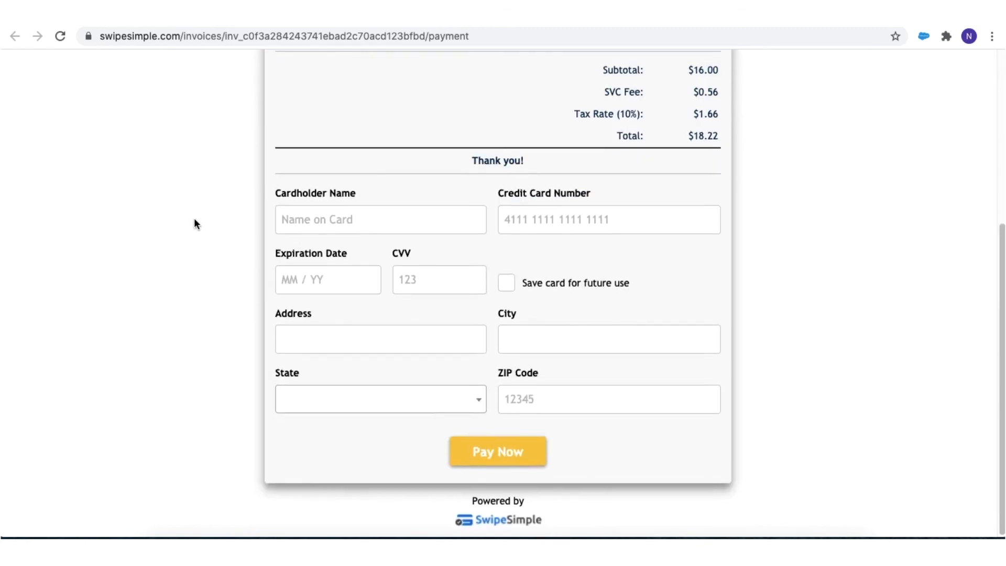
{"action": "scroll", "scroll_direction": "up", "scroll_amount": 3}
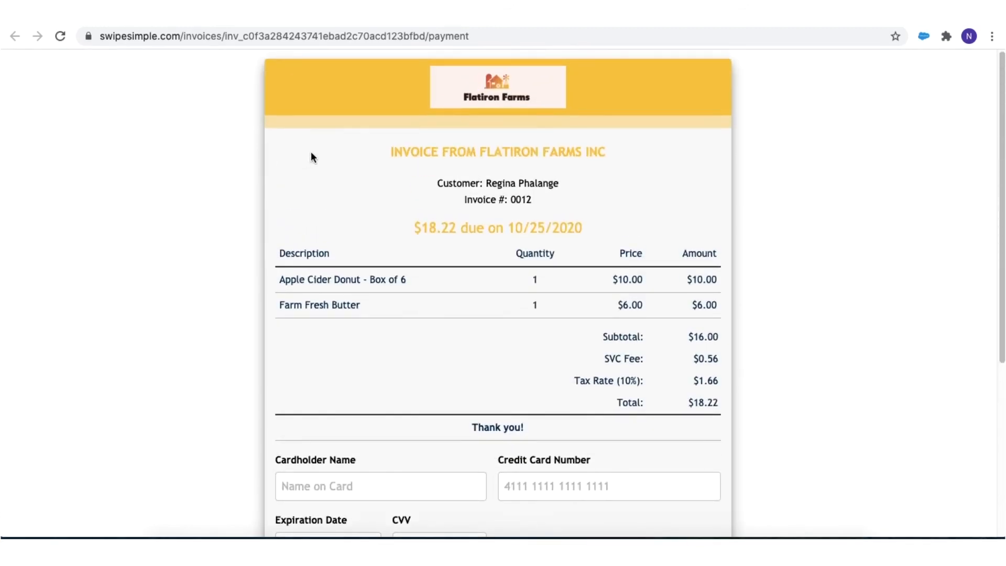
{"action": "mouse_move", "coordinate": [452, 85]}
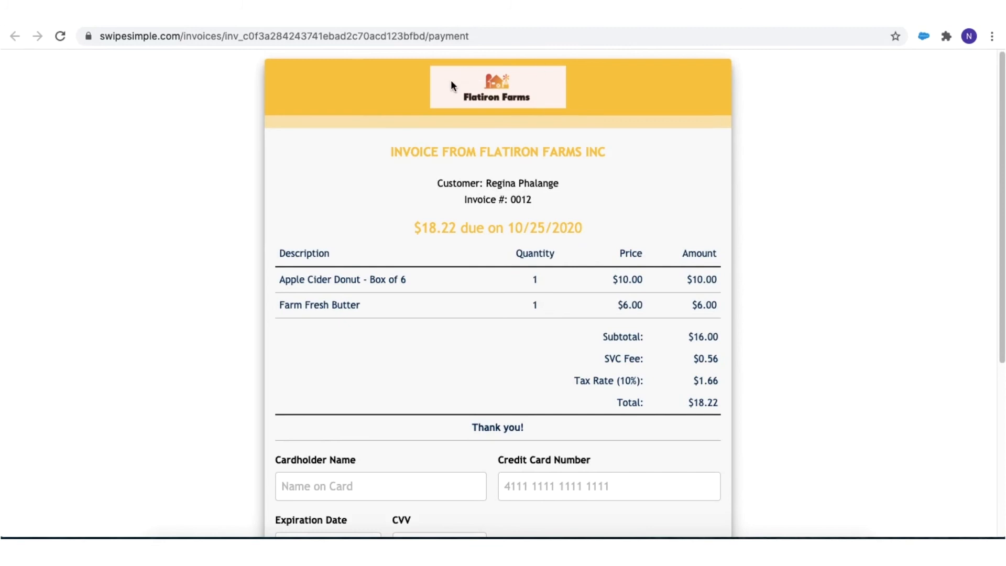
{"action": "mouse_move", "coordinate": [341, 300]}
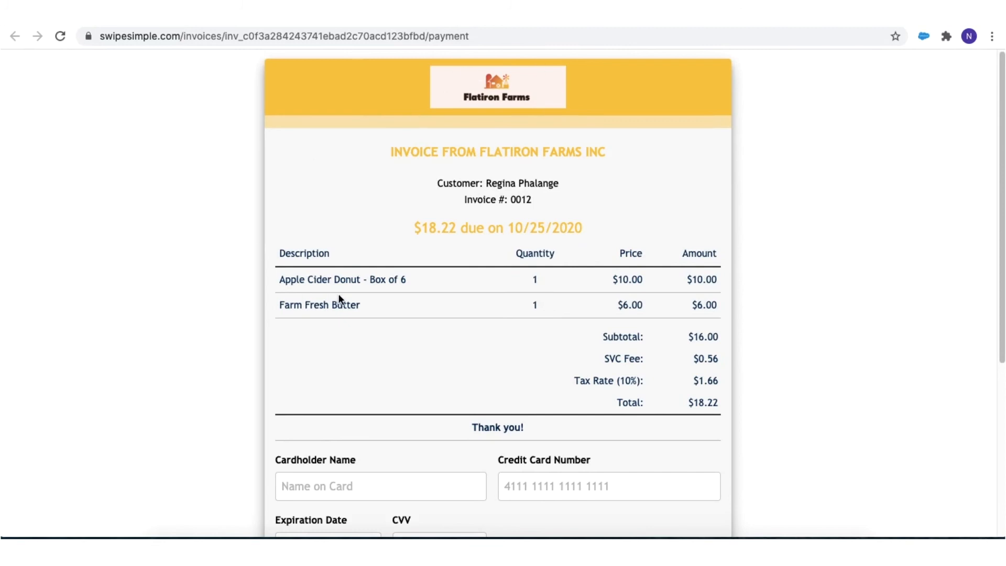
{"action": "mouse_move", "coordinate": [477, 233]}
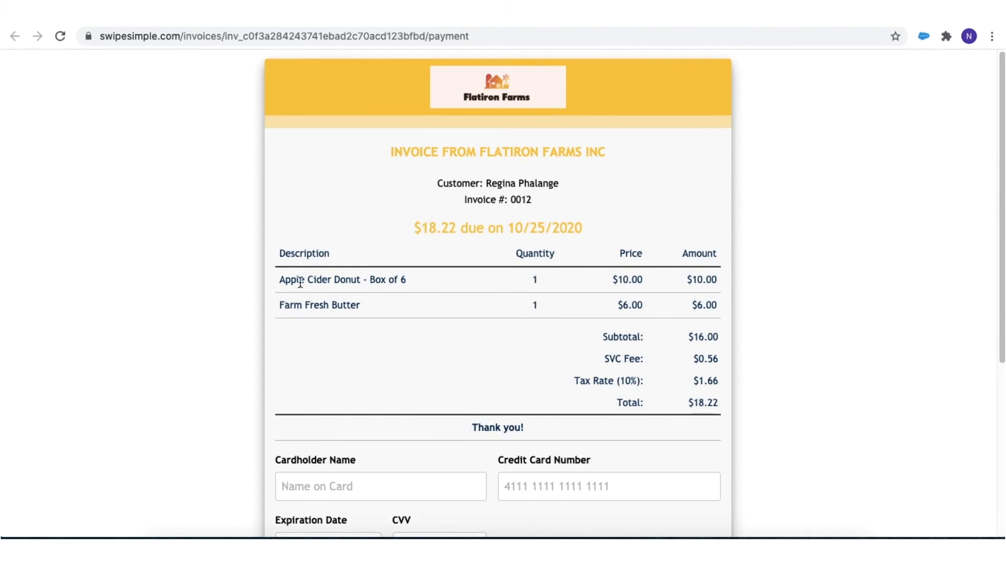
{"action": "scroll", "scroll_direction": "down", "scroll_amount": 3}
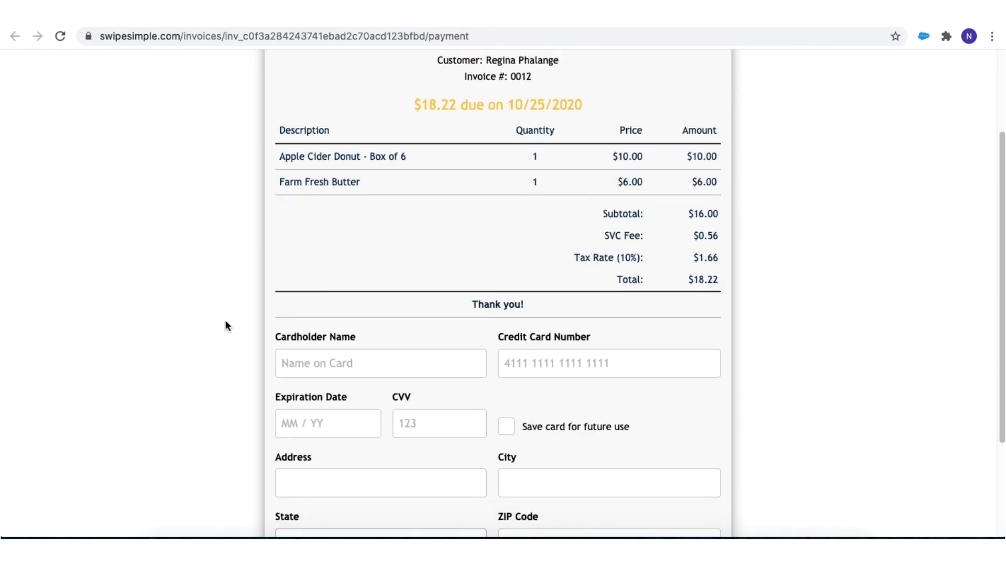
{"action": "scroll", "scroll_direction": "down", "scroll_amount": 3}
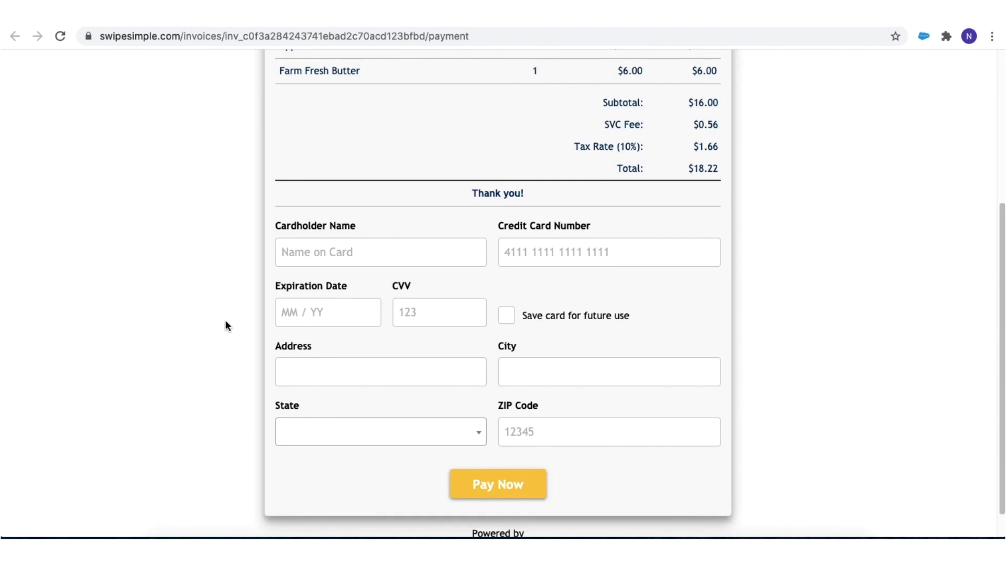
{"action": "mouse_move", "coordinate": [348, 241]}
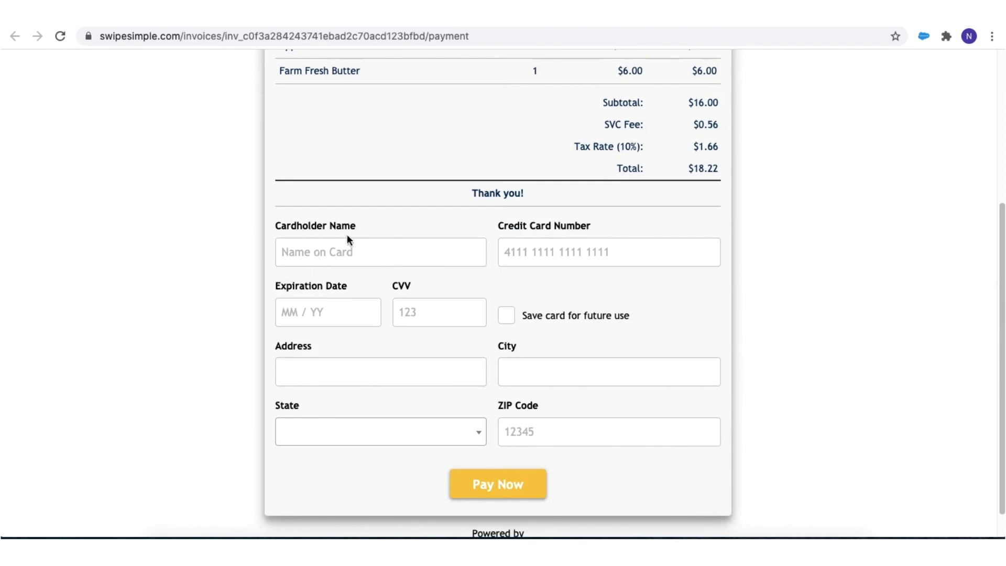
{"action": "mouse_move", "coordinate": [528, 321]}
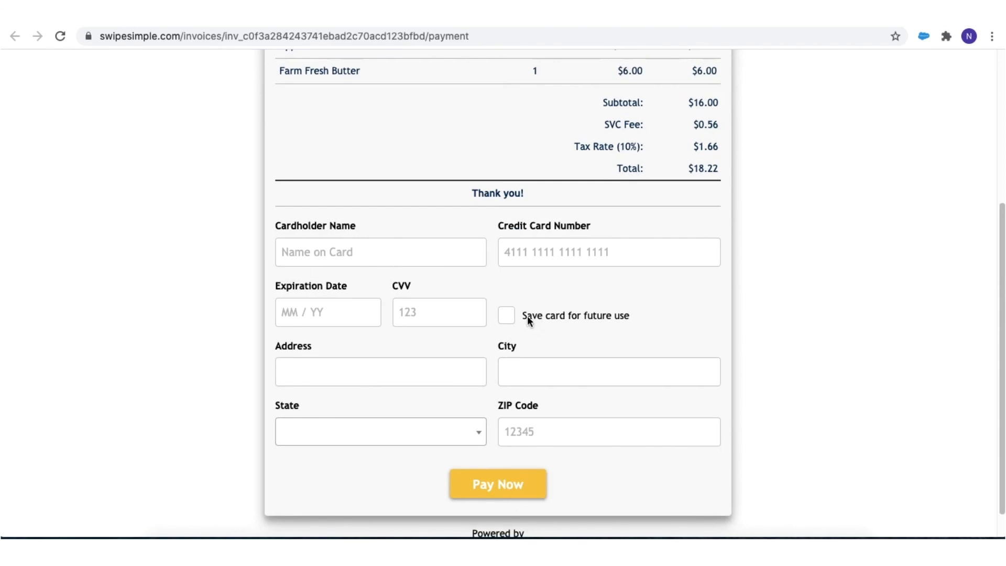
Check 'Save card for future use' on invoice 0012's payment form
{"action": "double_click", "coordinate": [575, 314]}
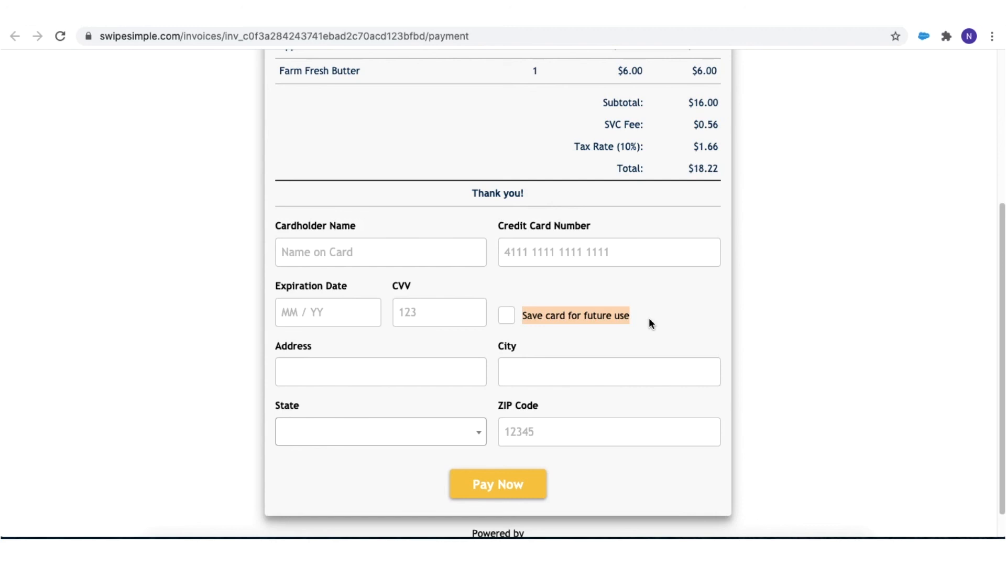
{"action": "mouse_move", "coordinate": [645, 321]}
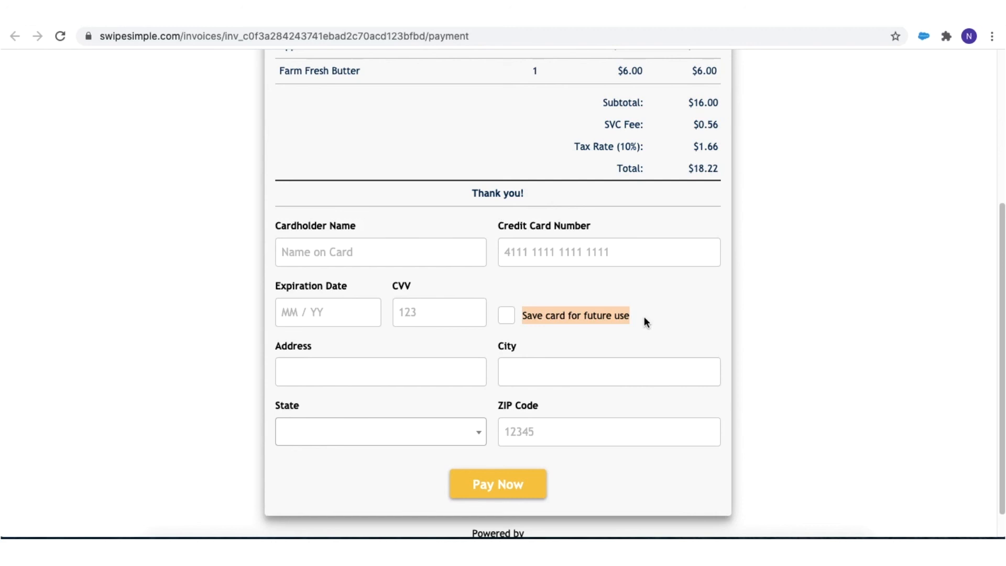
{"action": "left_click", "coordinate": [506, 315]}
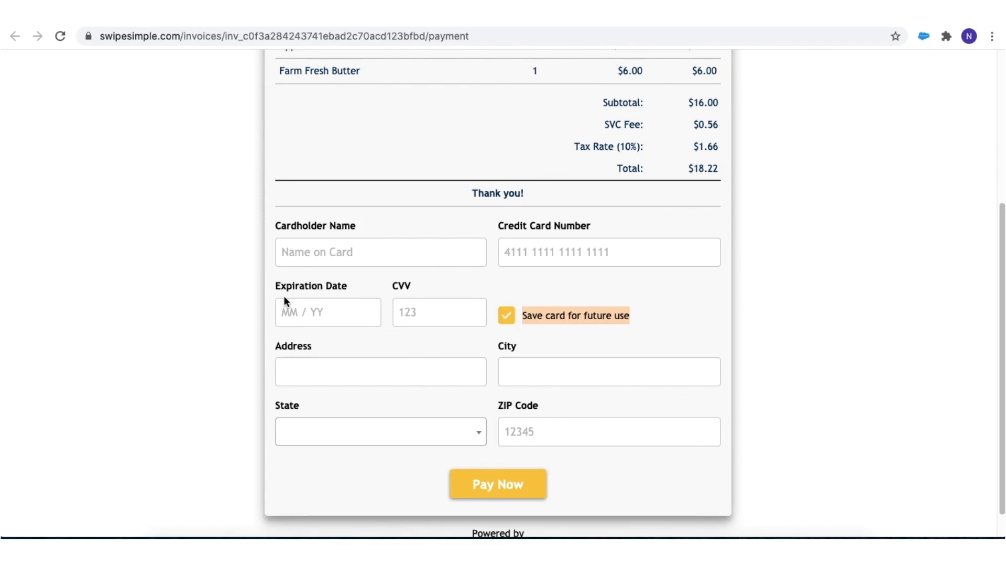
{"action": "mouse_move", "coordinate": [222, 277]}
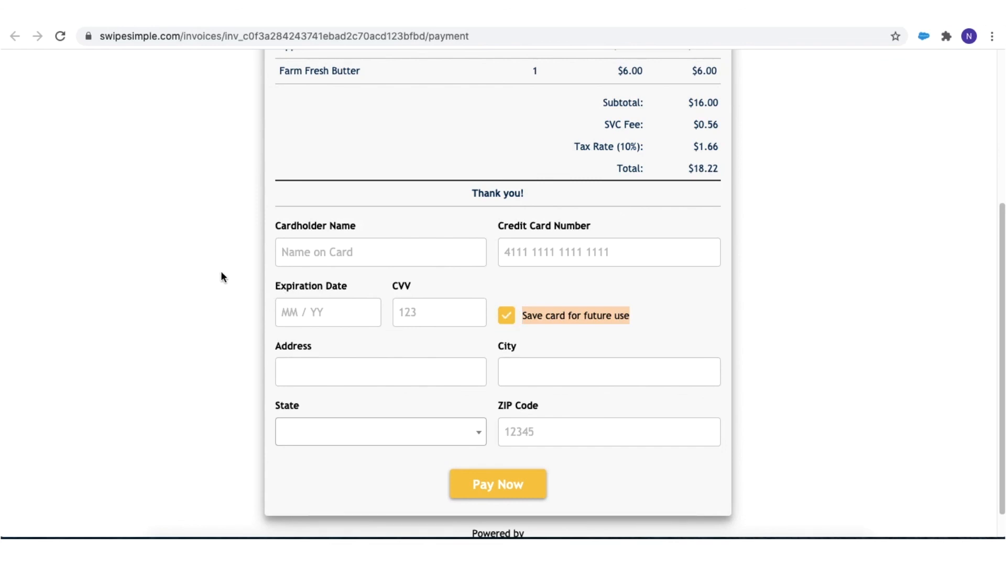
{"action": "scroll", "scroll_direction": "up", "scroll_amount": 3}
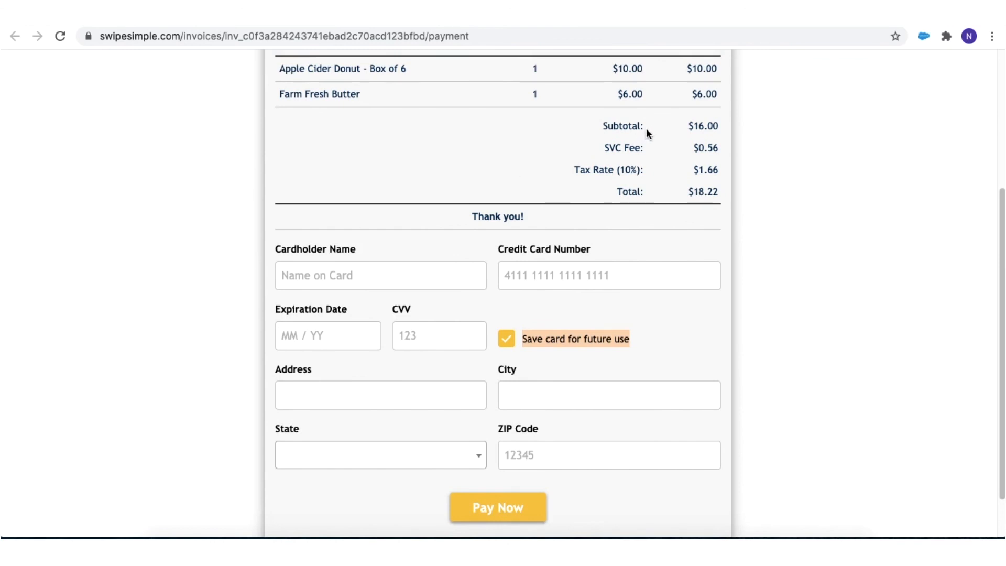